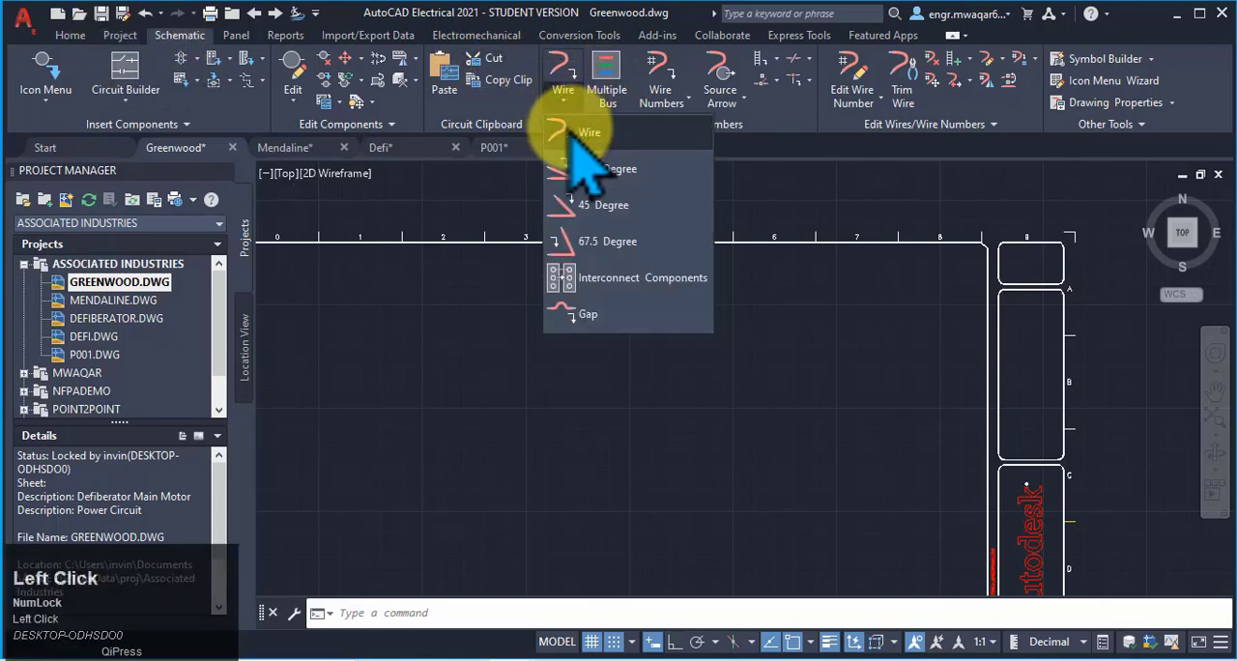
Step: Start the Wire tool and draw a horizontal wire across the upper schematic
{"action": "left_click", "coordinate": [586, 131]}
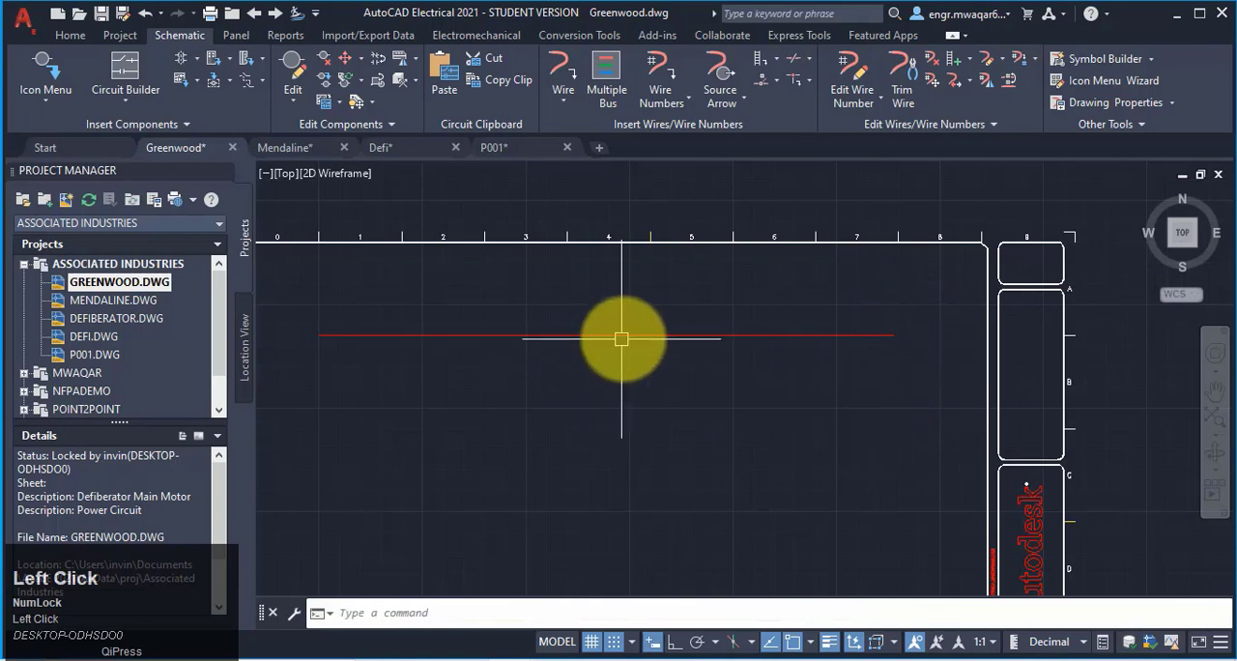
{"action": "mouse_move", "coordinate": [614, 337]}
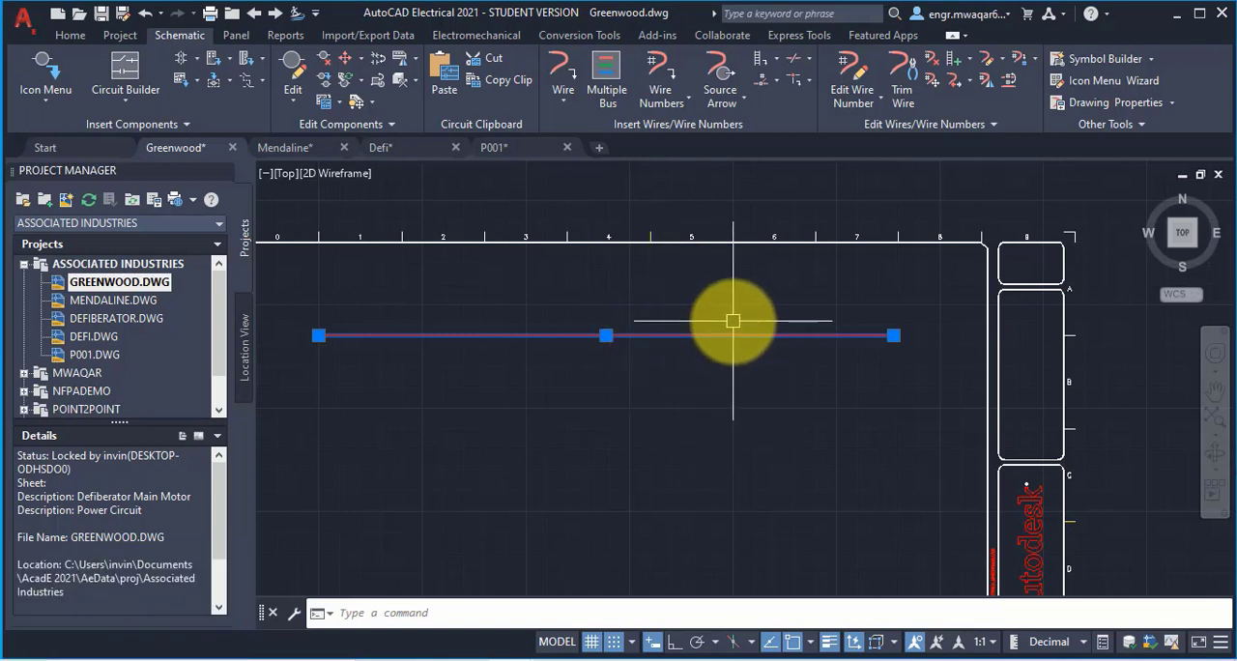
{"action": "mouse_move", "coordinate": [645, 336]}
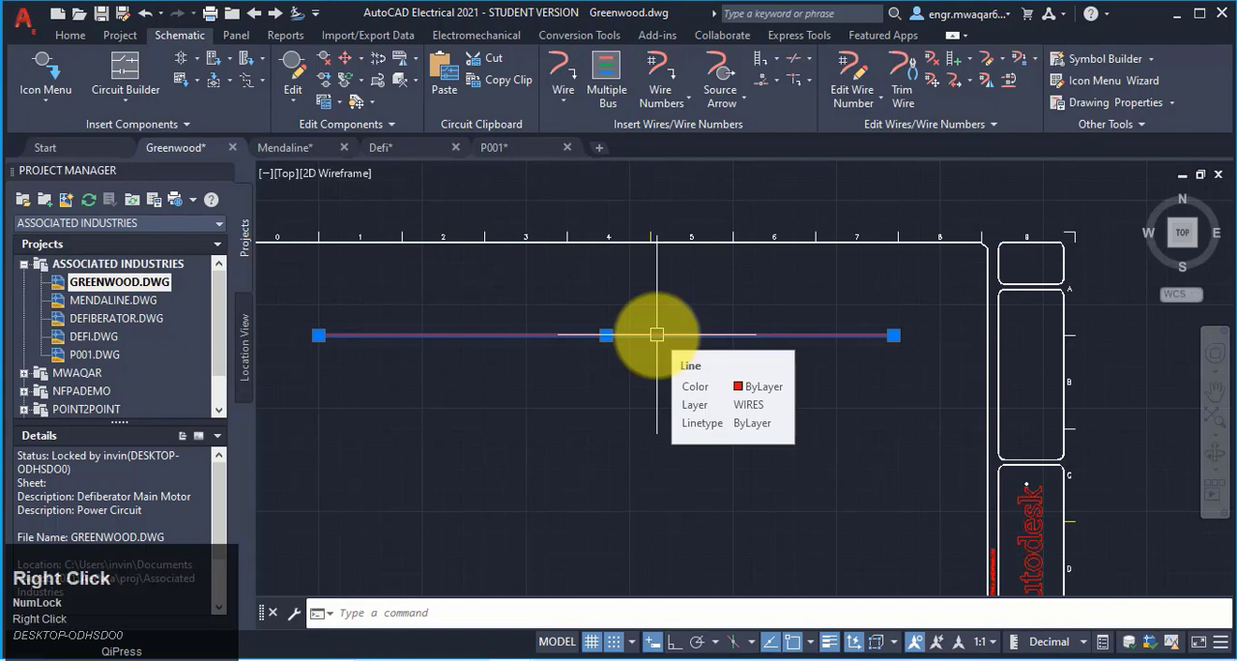
Step: Bring up Change/Convert Wire Type for the red wire and pick a listed wire layer
{"action": "right_click", "coordinate": [657, 336]}
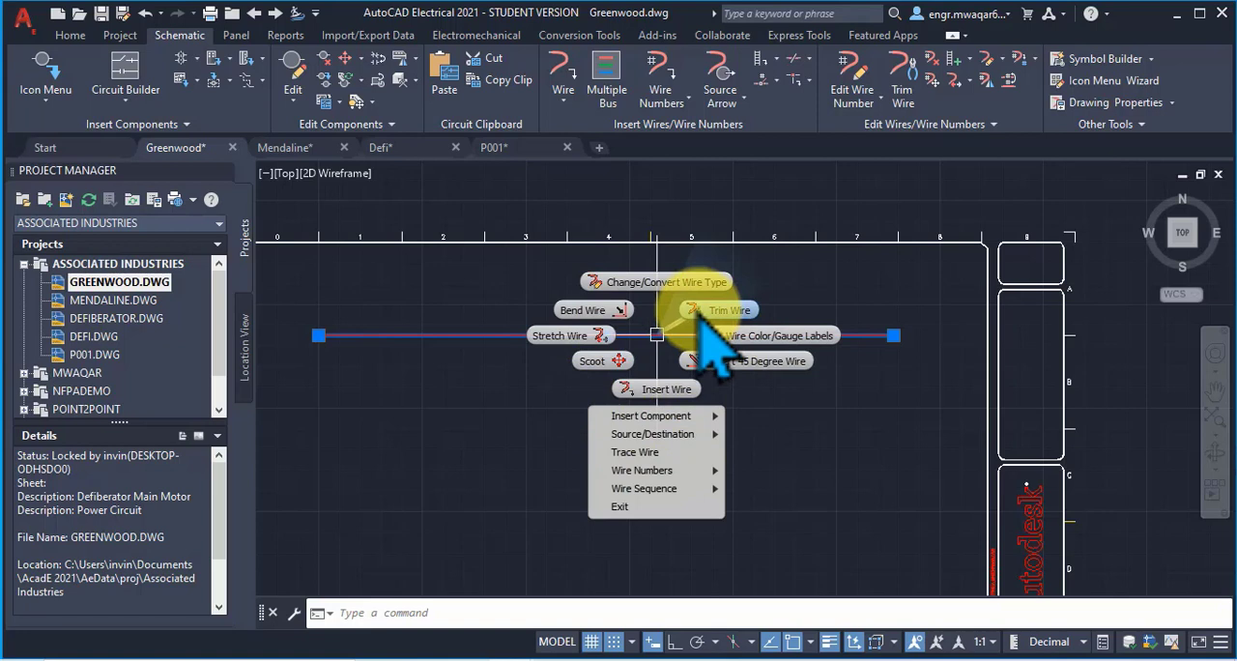
{"action": "mouse_move", "coordinate": [655, 286]}
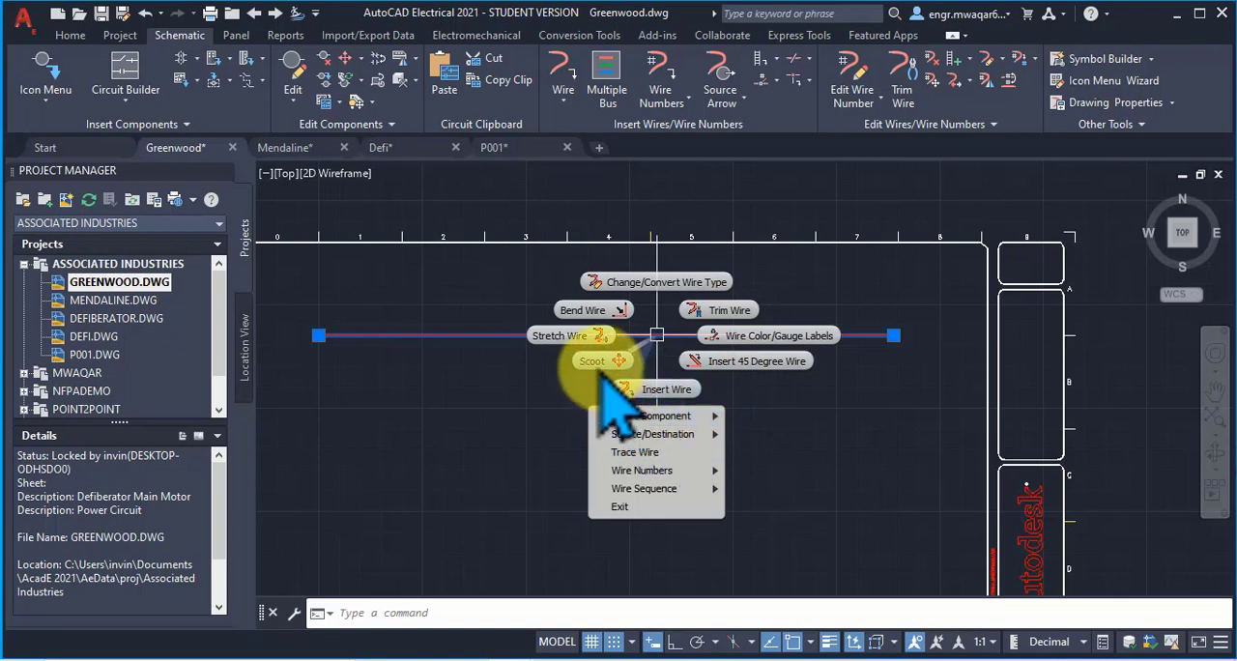
{"action": "mouse_move", "coordinate": [715, 309]}
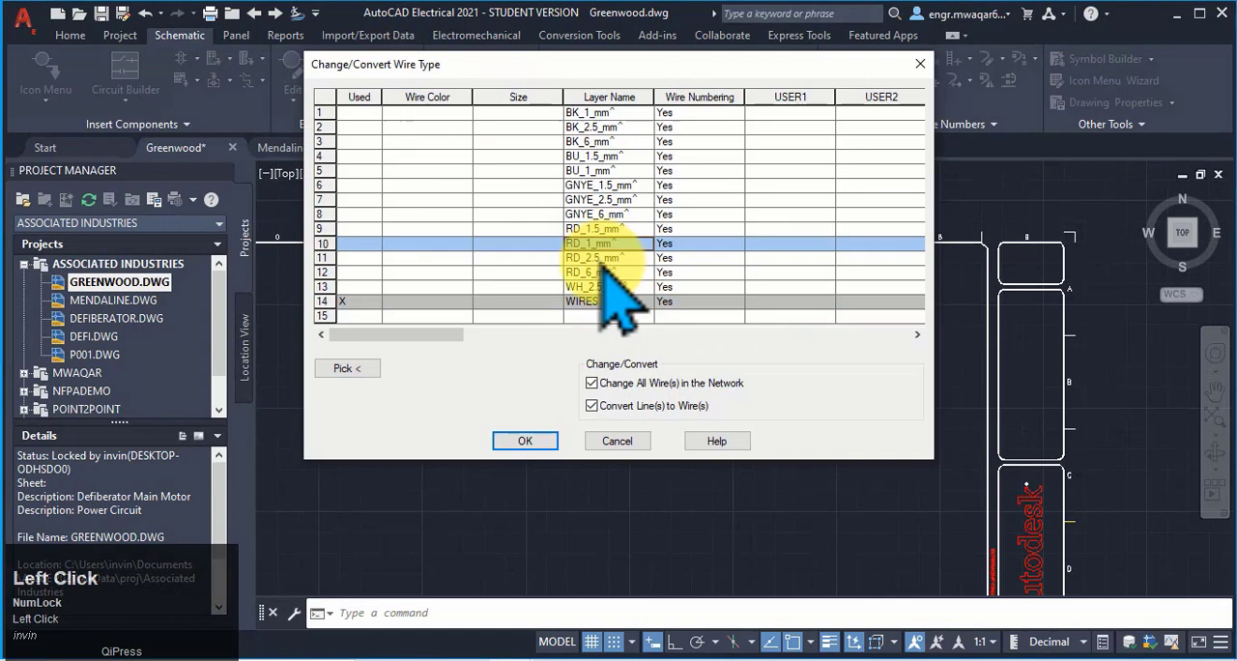
{"action": "left_click", "coordinate": [595, 199]}
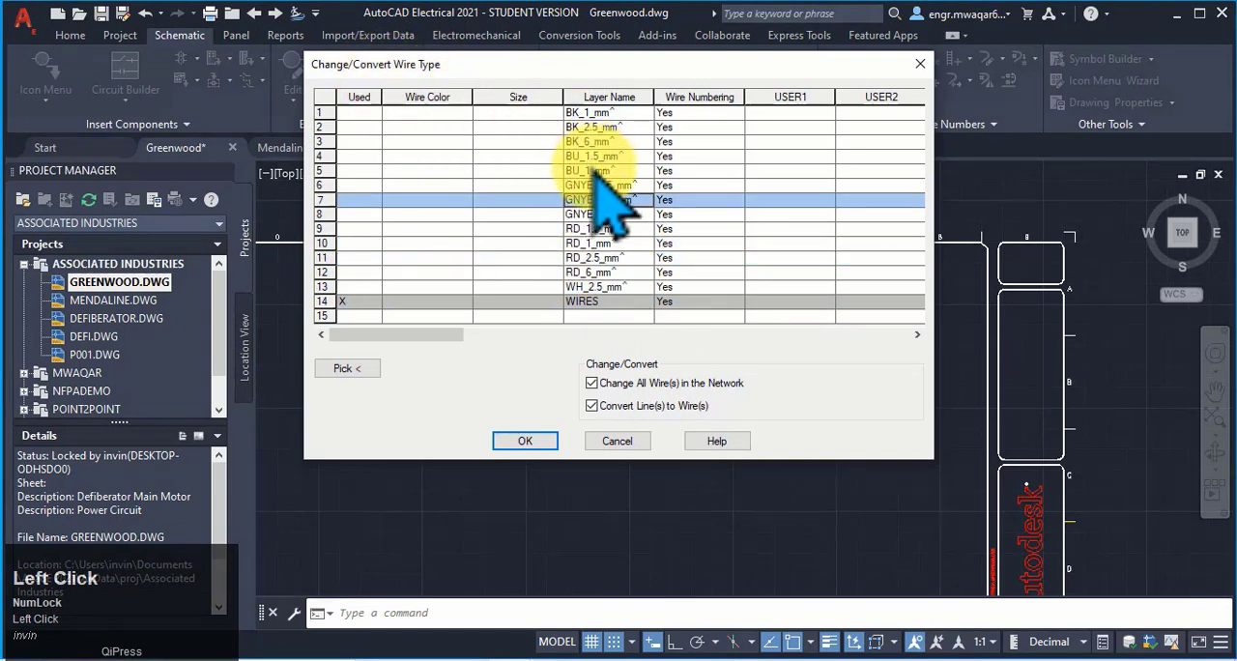
Step: Choose a wire layer from the red wire's conversion list to apply to the white line
{"action": "right_click", "coordinate": [607, 379]}
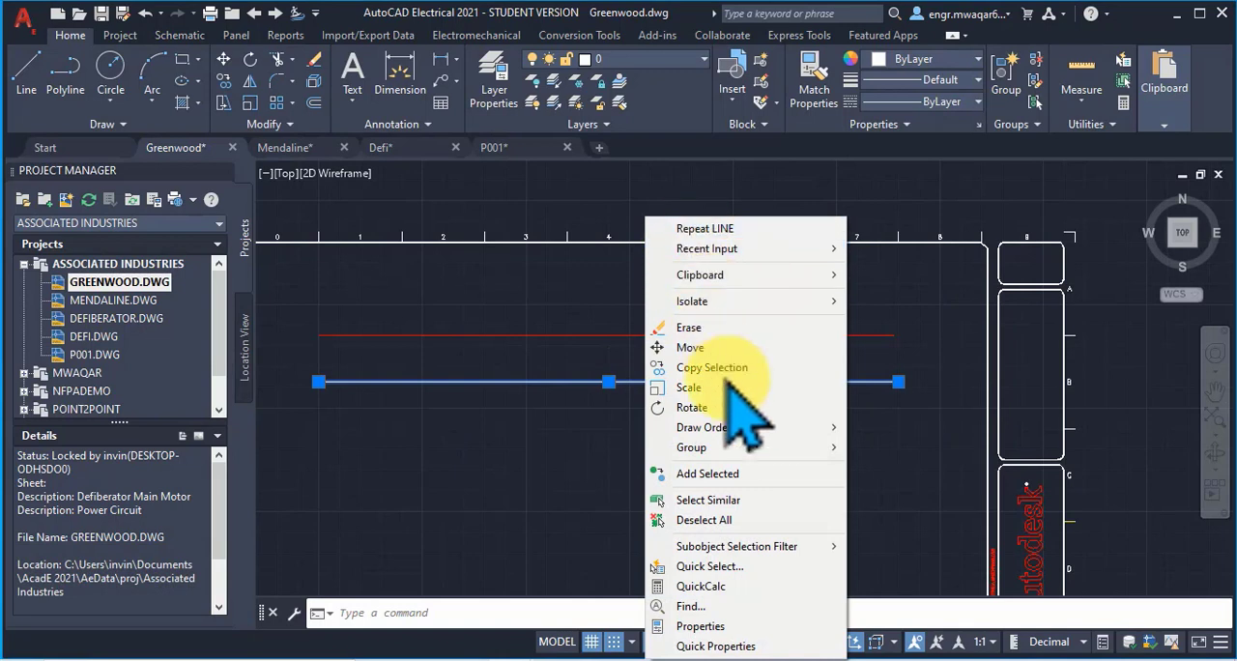
{"action": "mouse_move", "coordinate": [690, 607]}
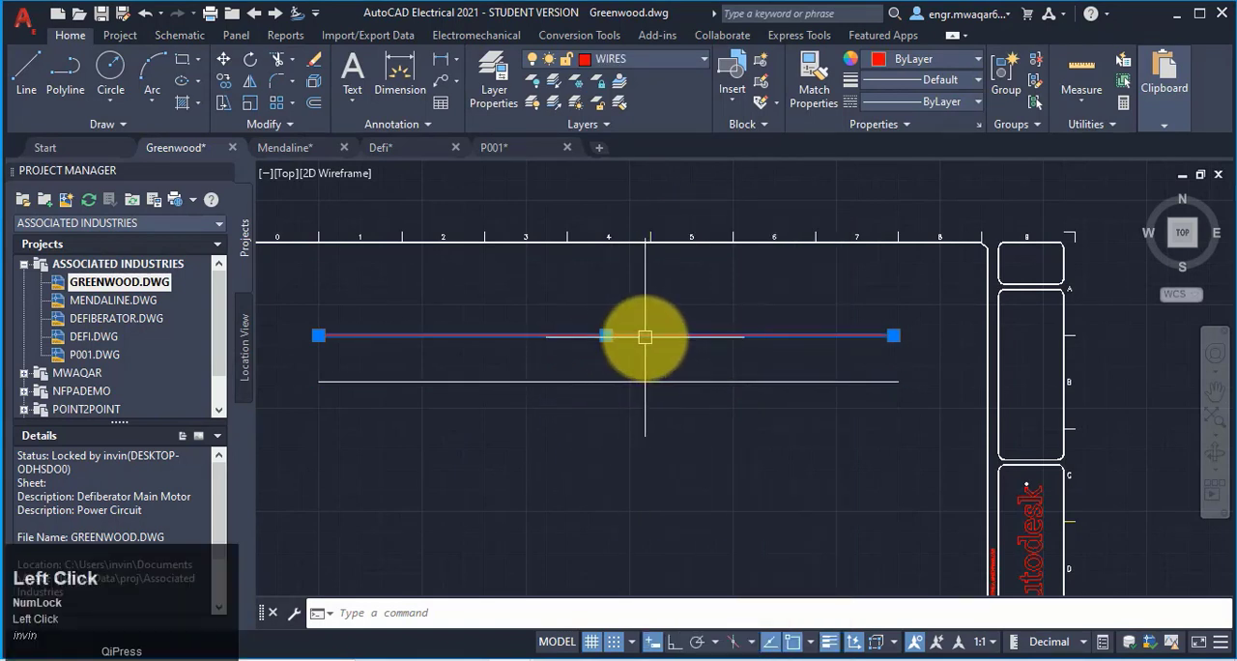
{"action": "right_click", "coordinate": [645, 336]}
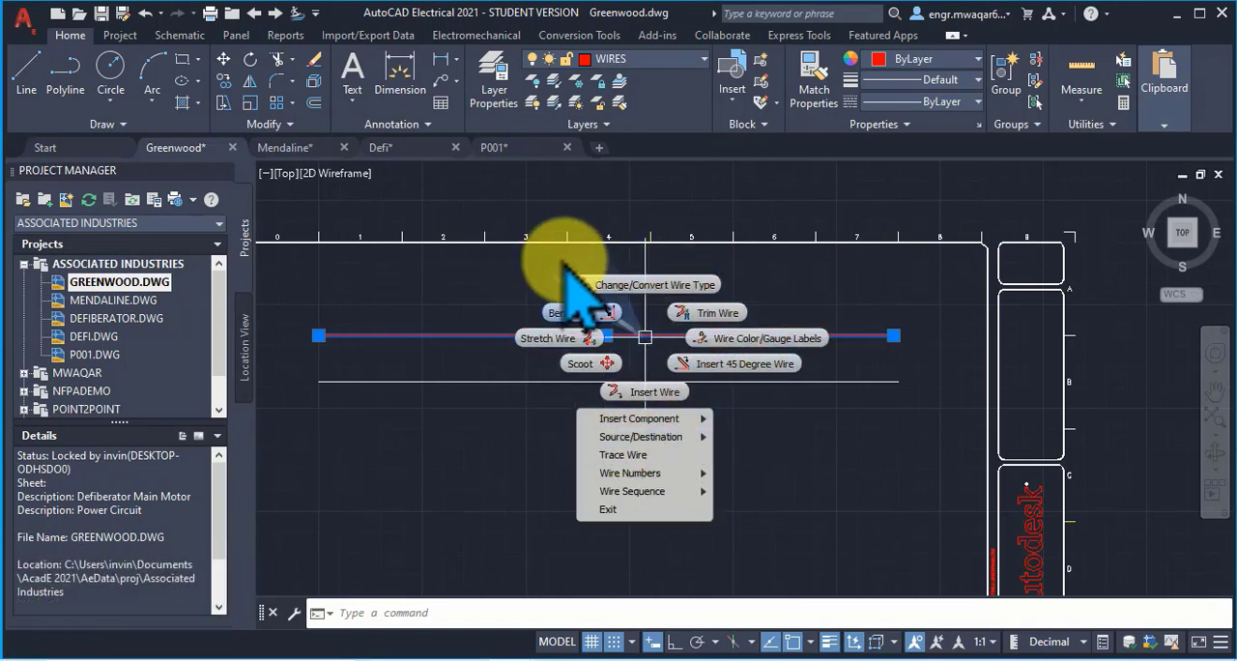
{"action": "mouse_move", "coordinate": [681, 299]}
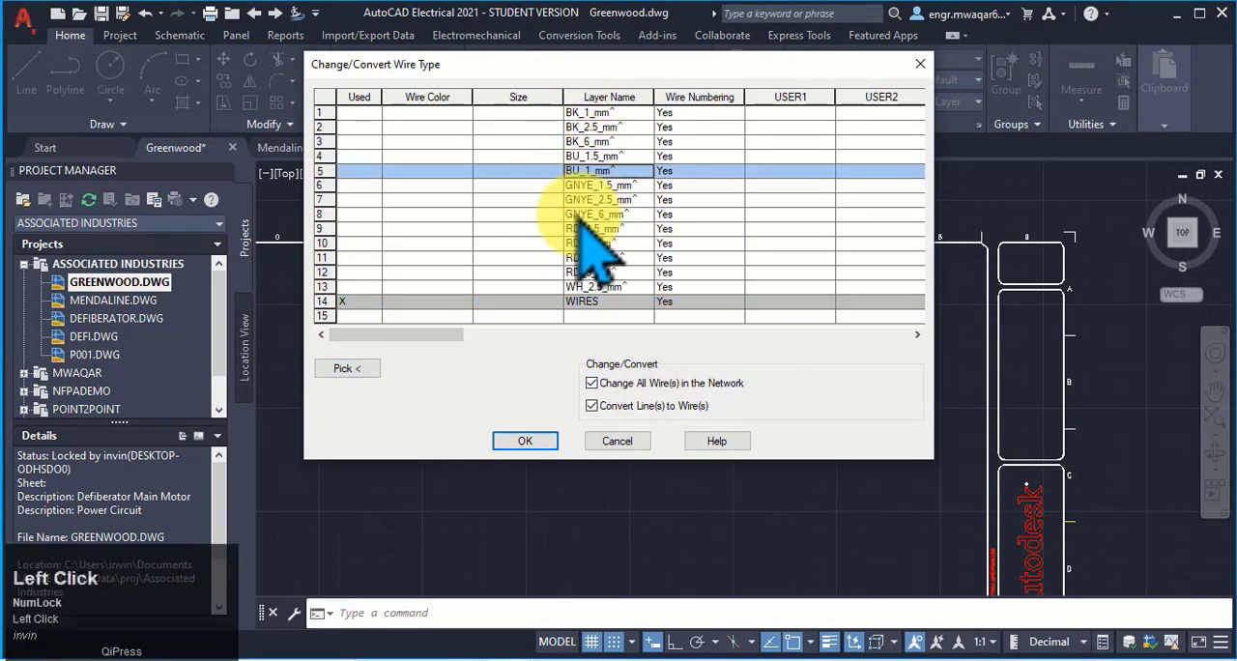
{"action": "left_click", "coordinate": [582, 302]}
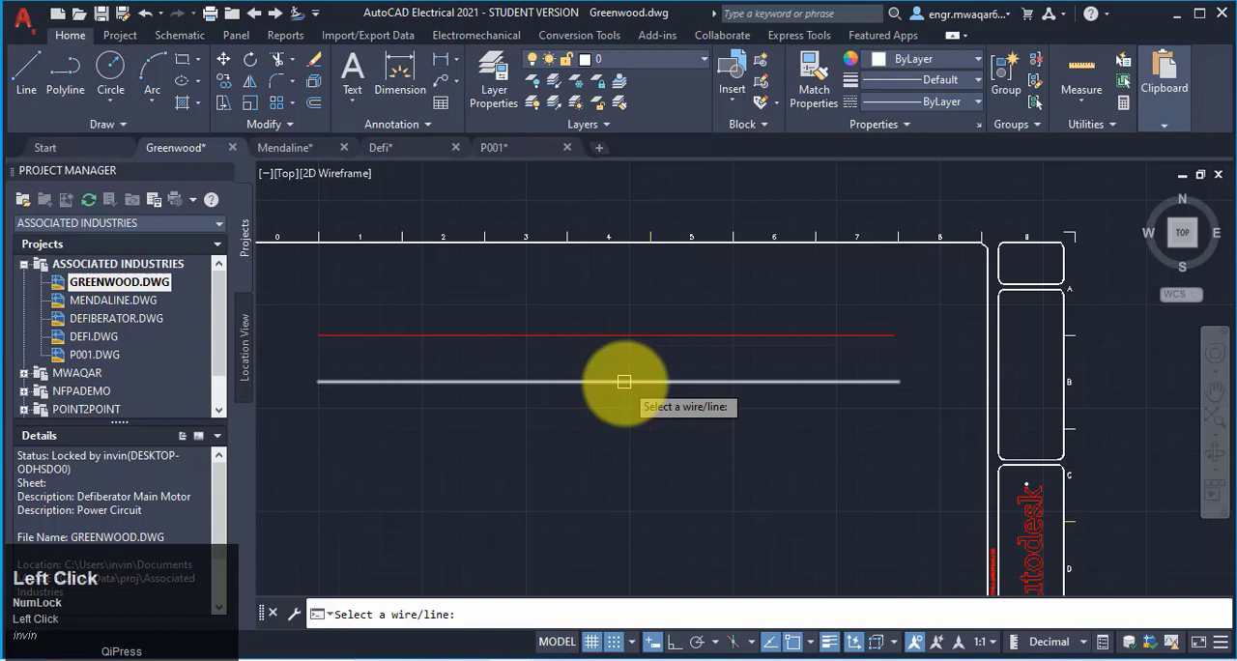
{"action": "left_click", "coordinate": [627, 381]}
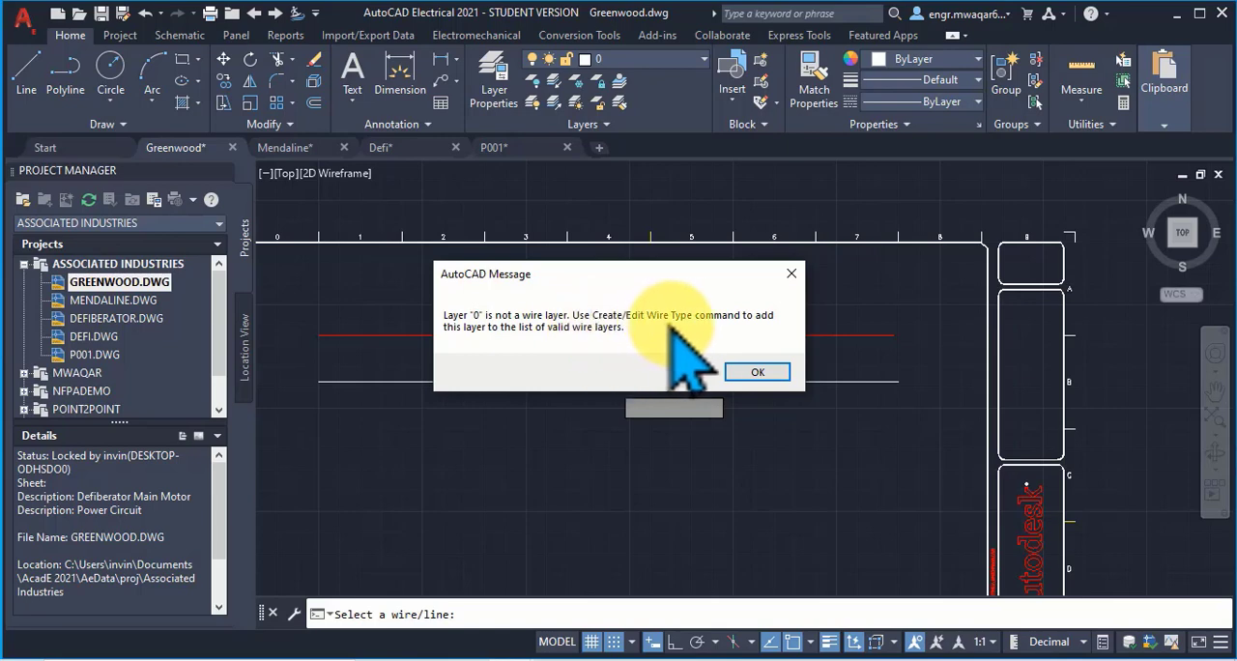
{"action": "mouse_move", "coordinate": [599, 367]}
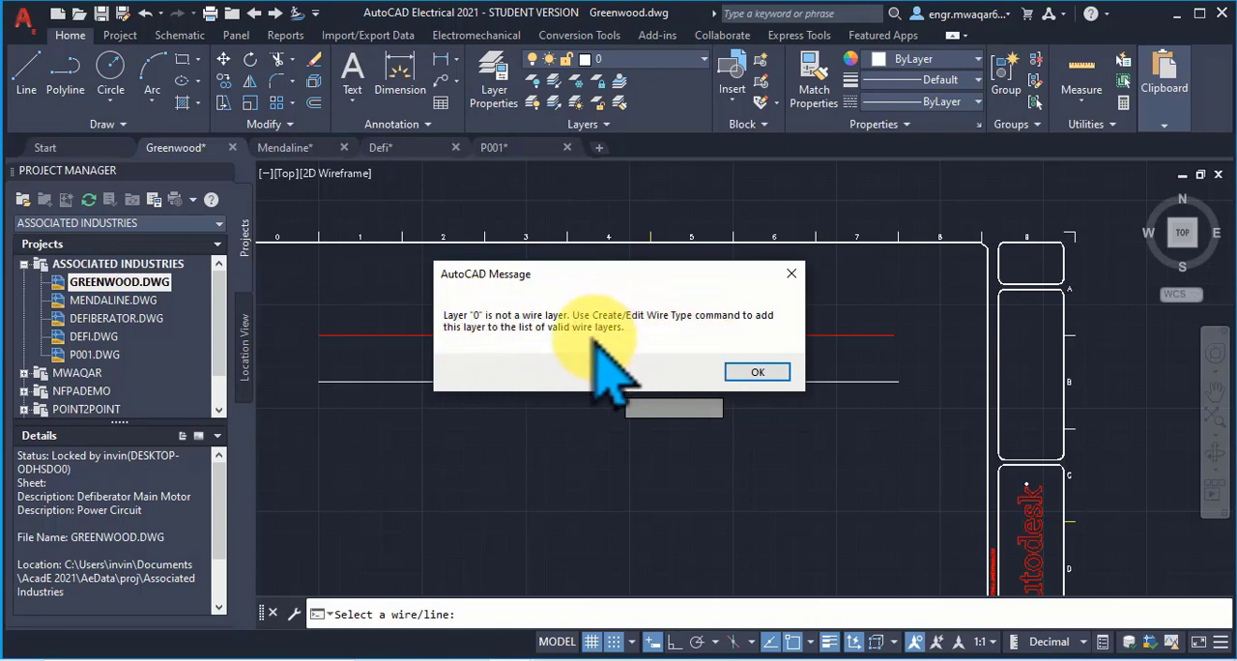
{"action": "left_click", "coordinate": [757, 371]}
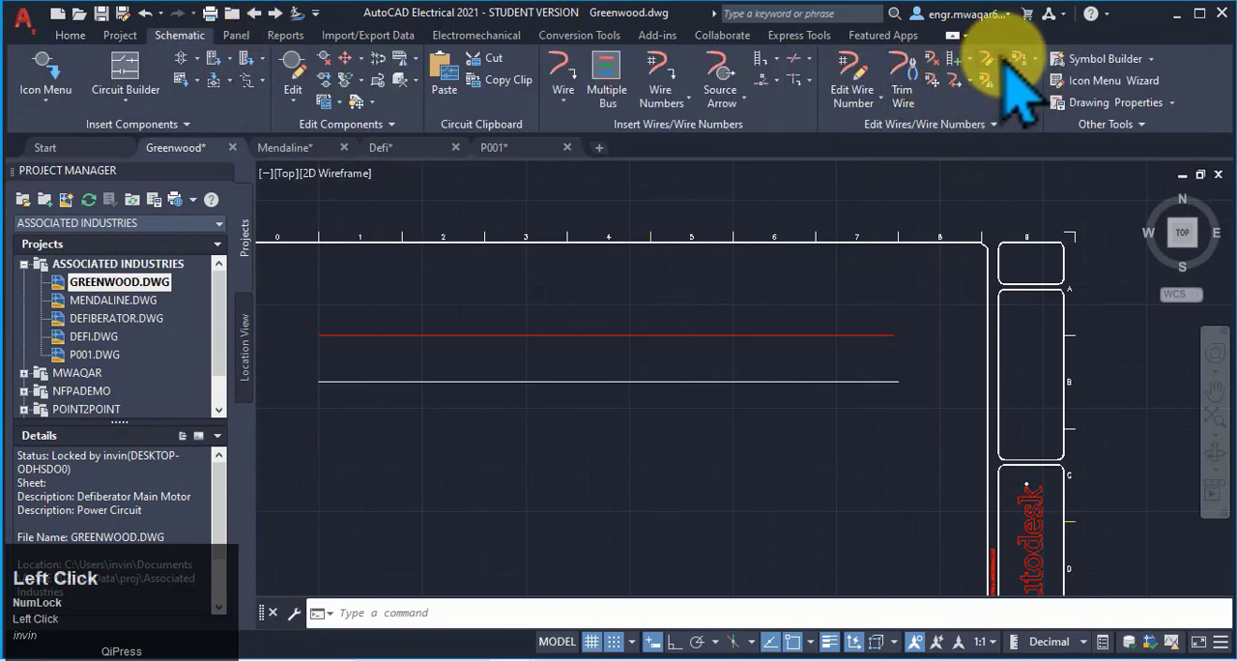
{"action": "left_click", "coordinate": [999, 56]}
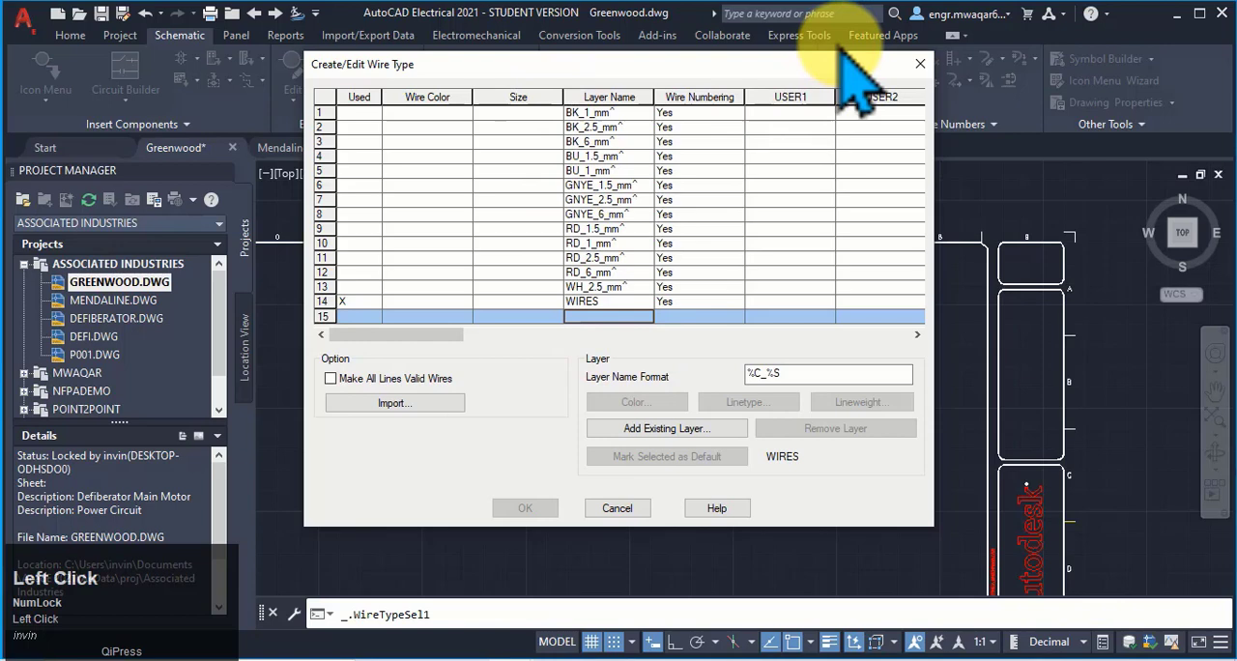
{"action": "left_click", "coordinate": [618, 506]}
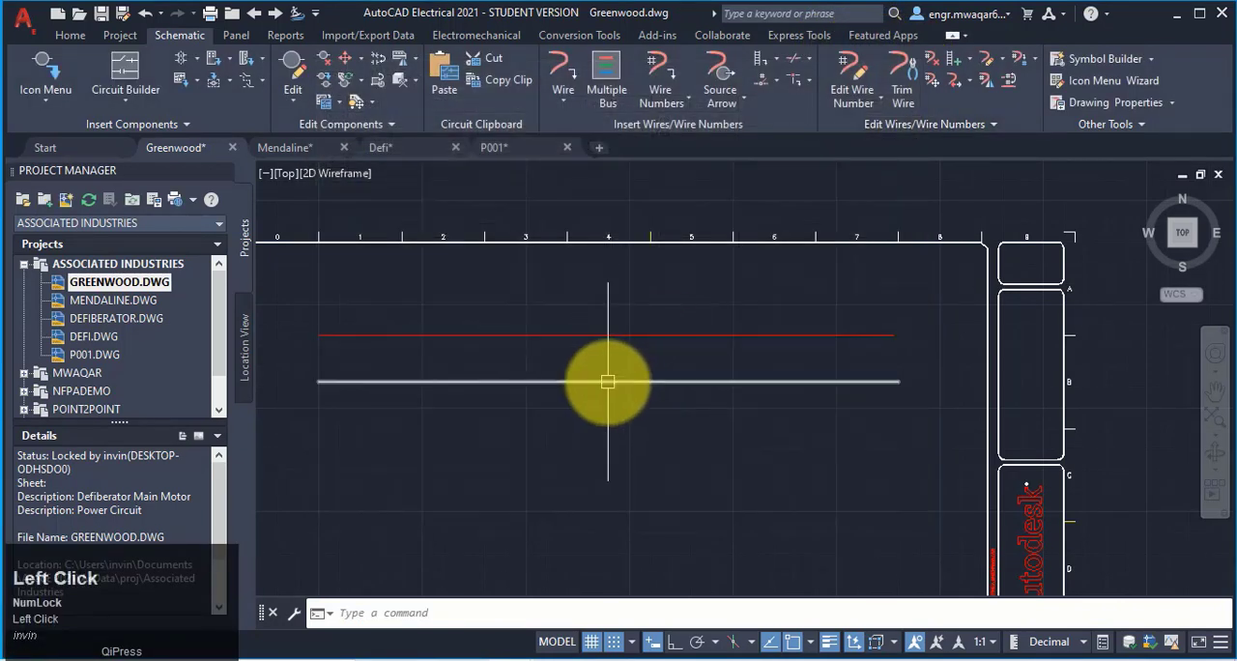
Step: Start Insert 45 Degree Wire from the red wire's right-click menu
{"action": "left_click", "coordinate": [607, 382]}
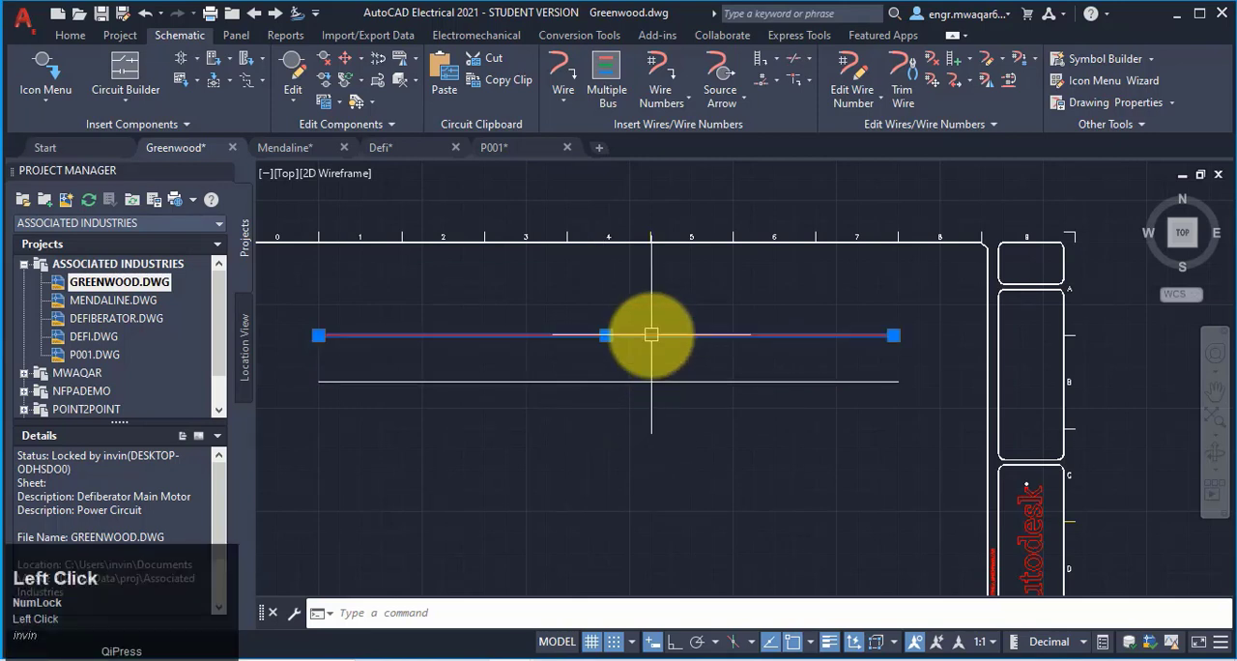
{"action": "right_click", "coordinate": [649, 336]}
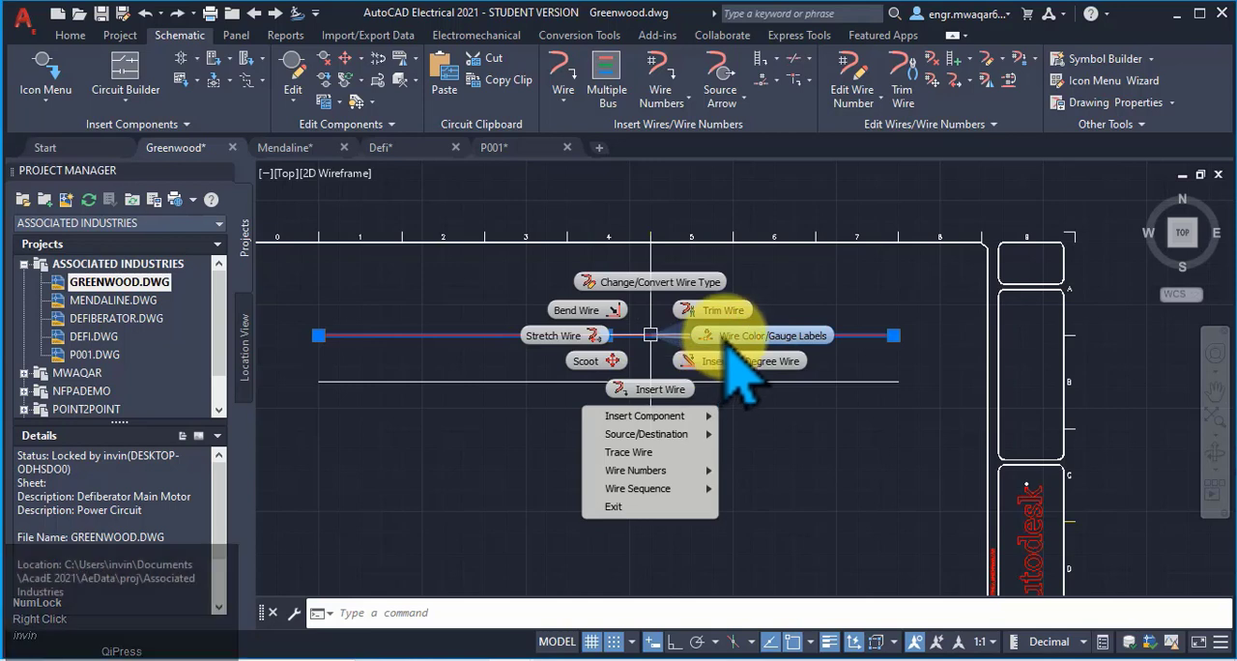
{"action": "mouse_move", "coordinate": [744, 367]}
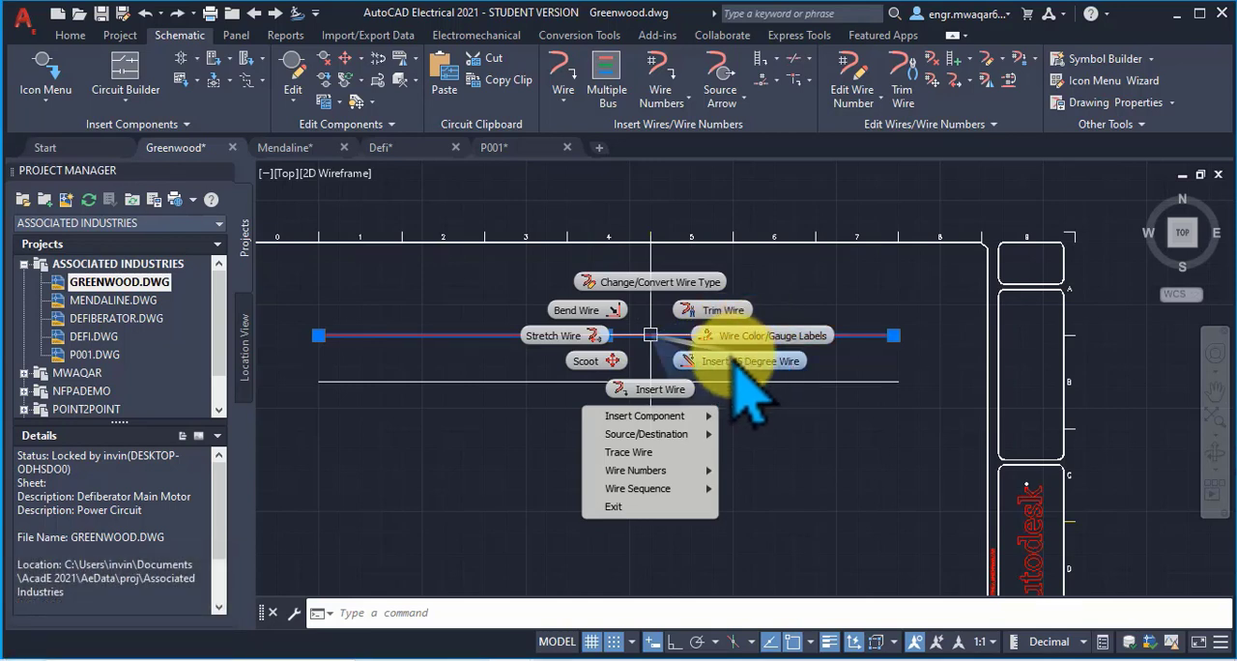
{"action": "left_click", "coordinate": [748, 360]}
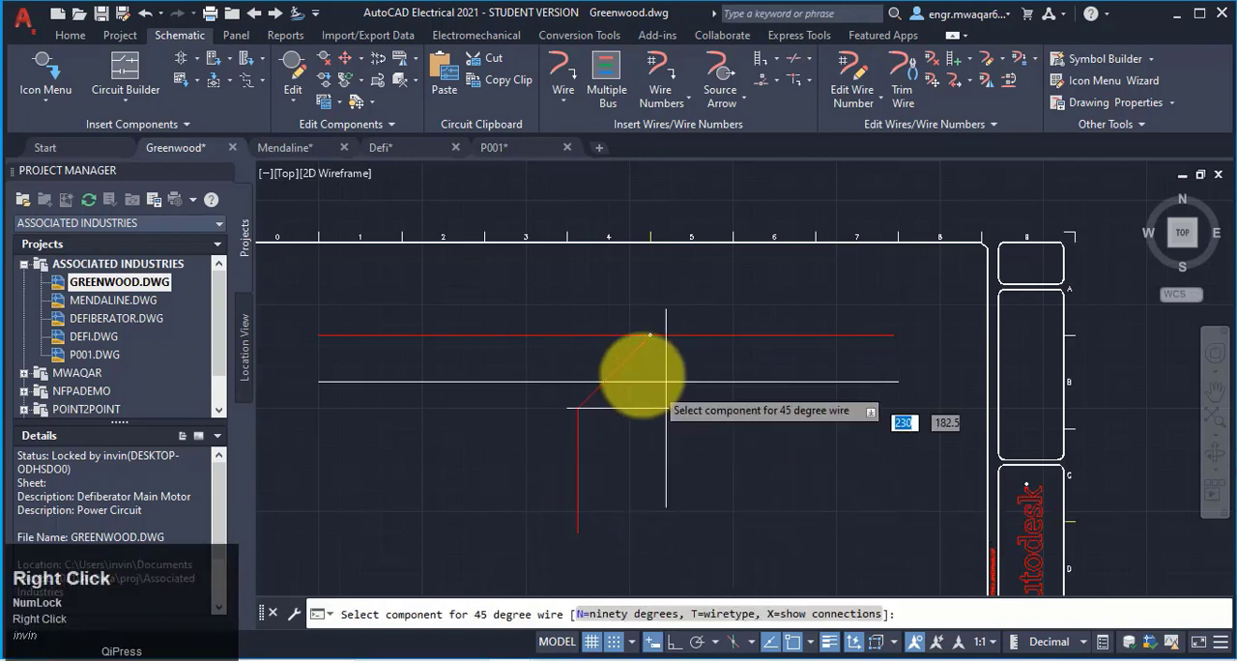
Step: Drag out the 45° branch wire diagonally down from the red wire
{"action": "right_click", "coordinate": [641, 377]}
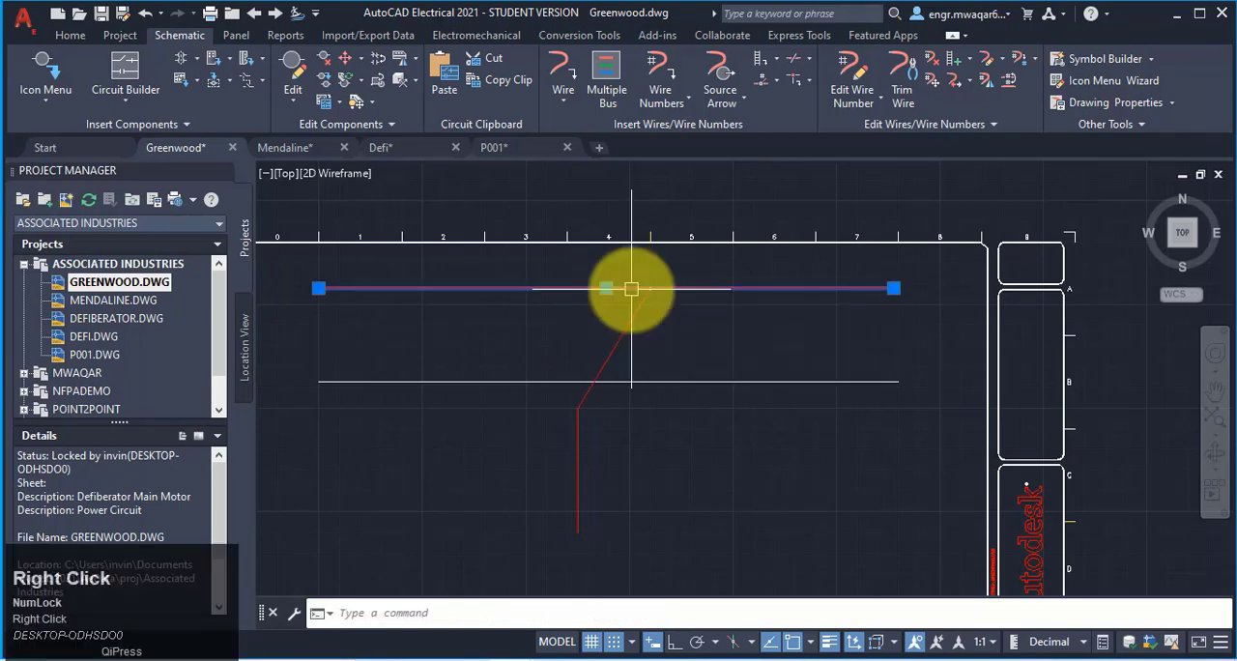
{"action": "right_click", "coordinate": [630, 290]}
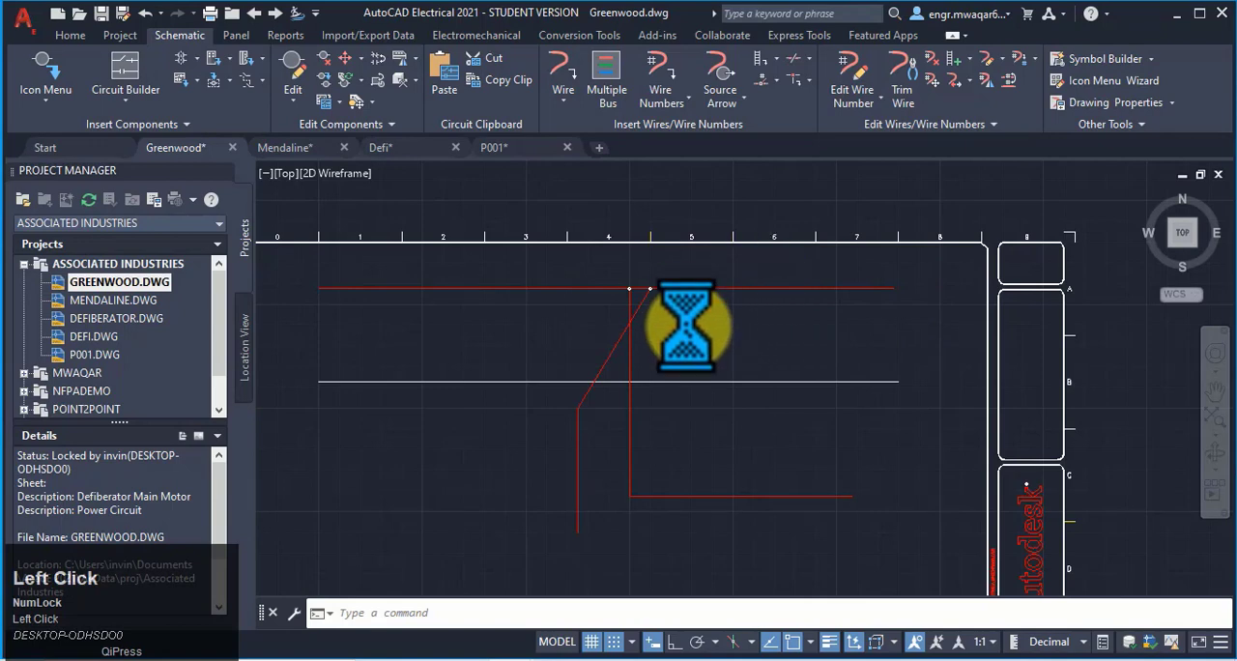
Step: Insert a Push Button NO from the Push Buttons library onto the red wire, tagged PB1
{"action": "left_click", "coordinate": [45, 81]}
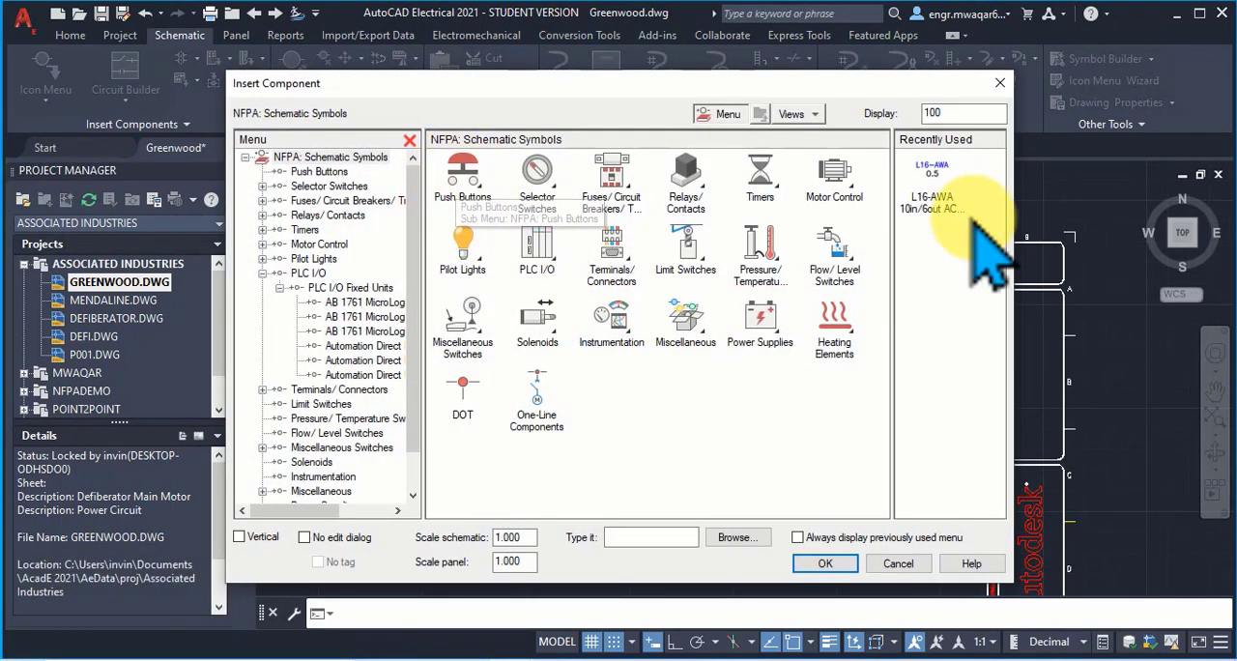
{"action": "left_click", "coordinate": [321, 172]}
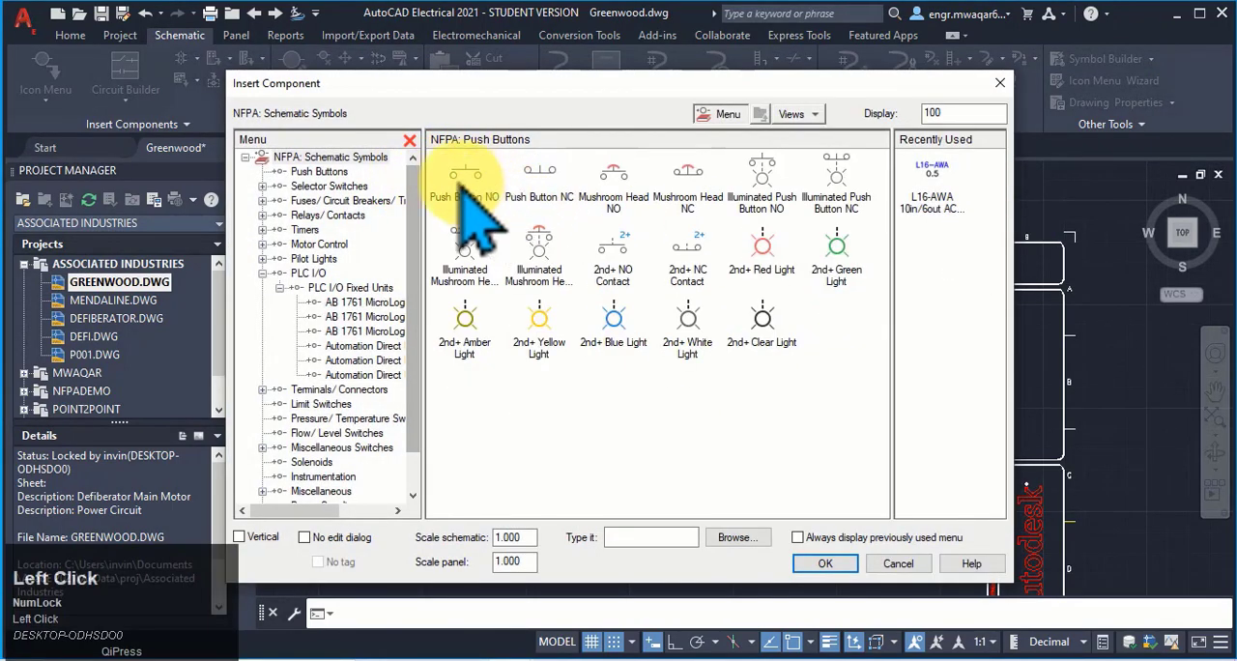
{"action": "left_click", "coordinate": [464, 179]}
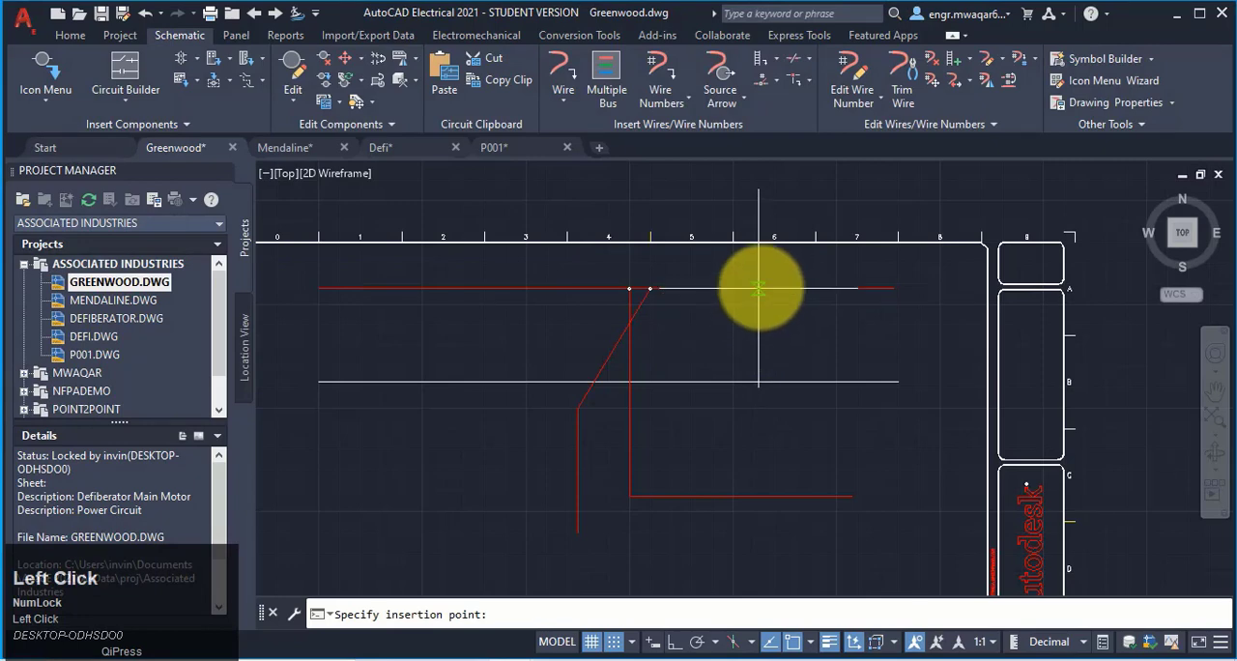
{"action": "left_click", "coordinate": [758, 288]}
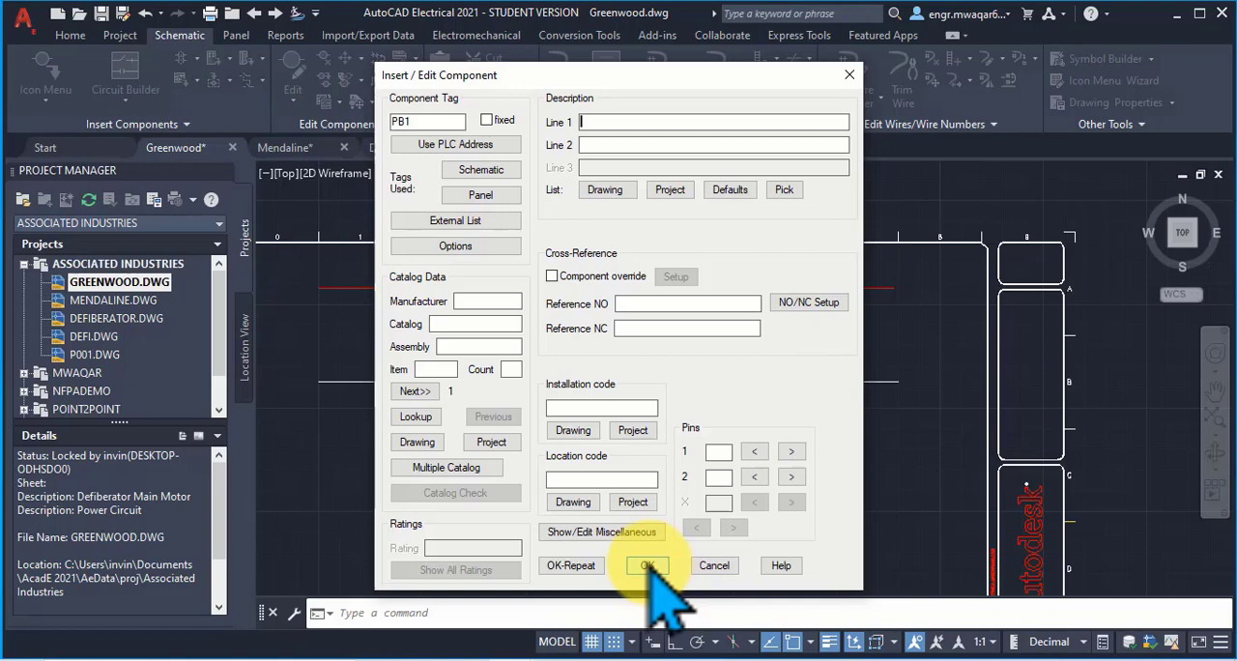
{"action": "left_click", "coordinate": [645, 565]}
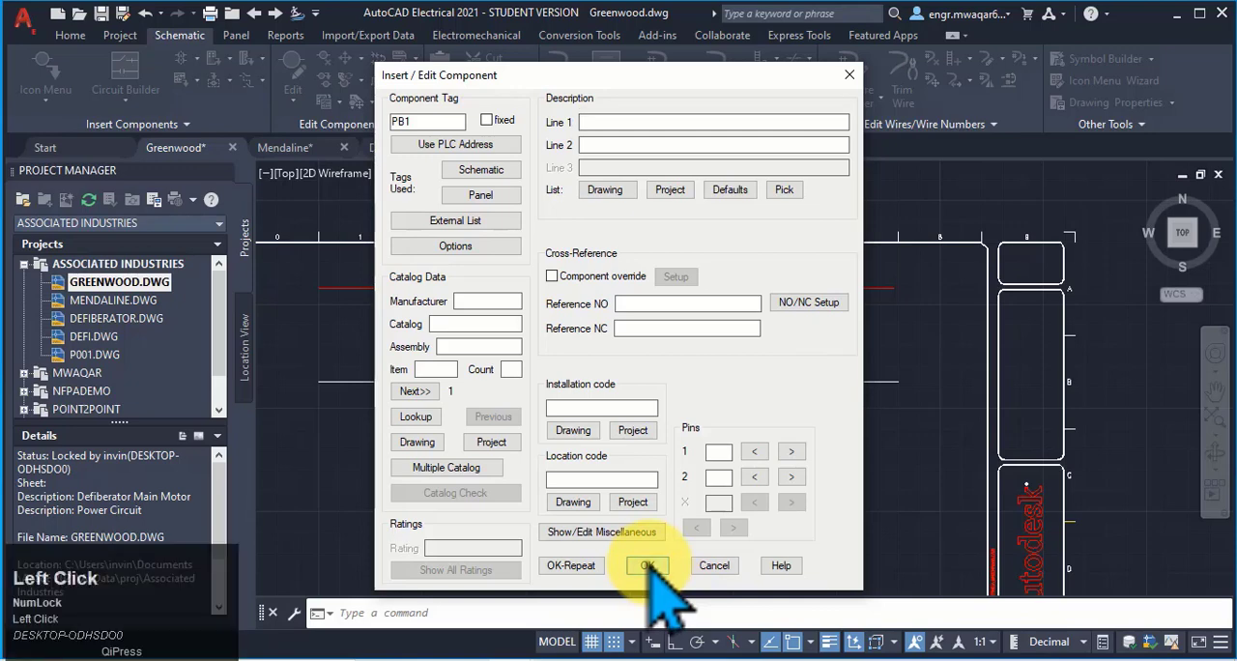
{"action": "left_click", "coordinate": [646, 564]}
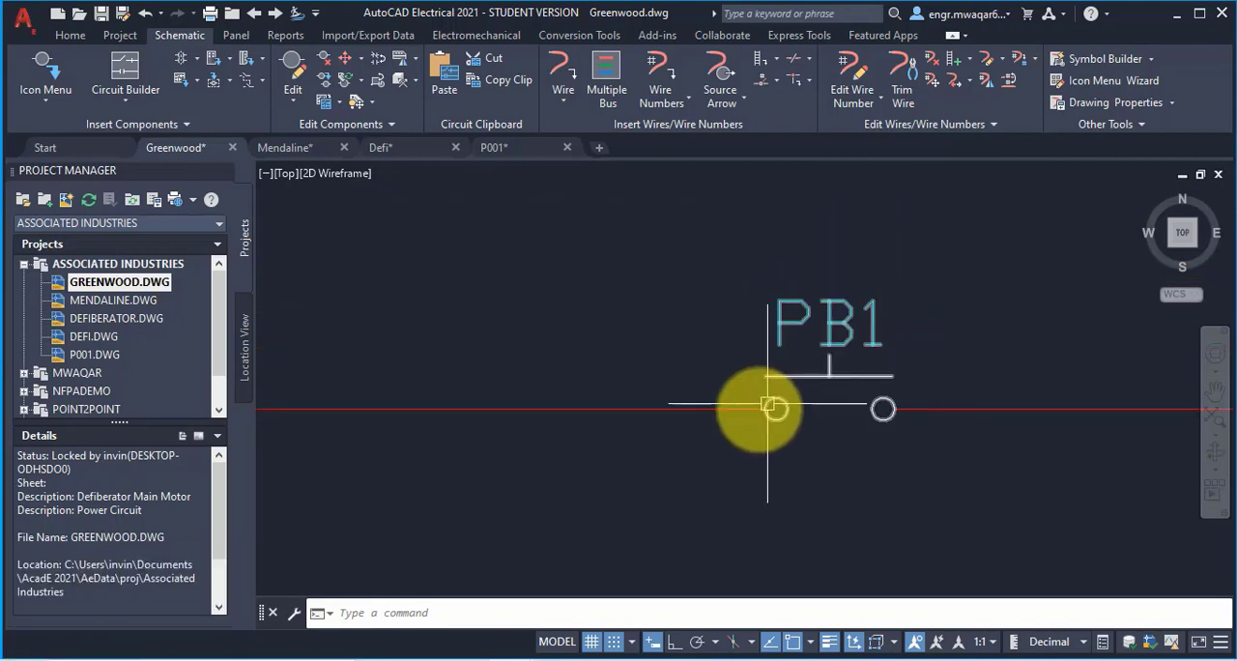
Step: Bring up the red wire's marking menu beside push button PB1
{"action": "right_click", "coordinate": [661, 394]}
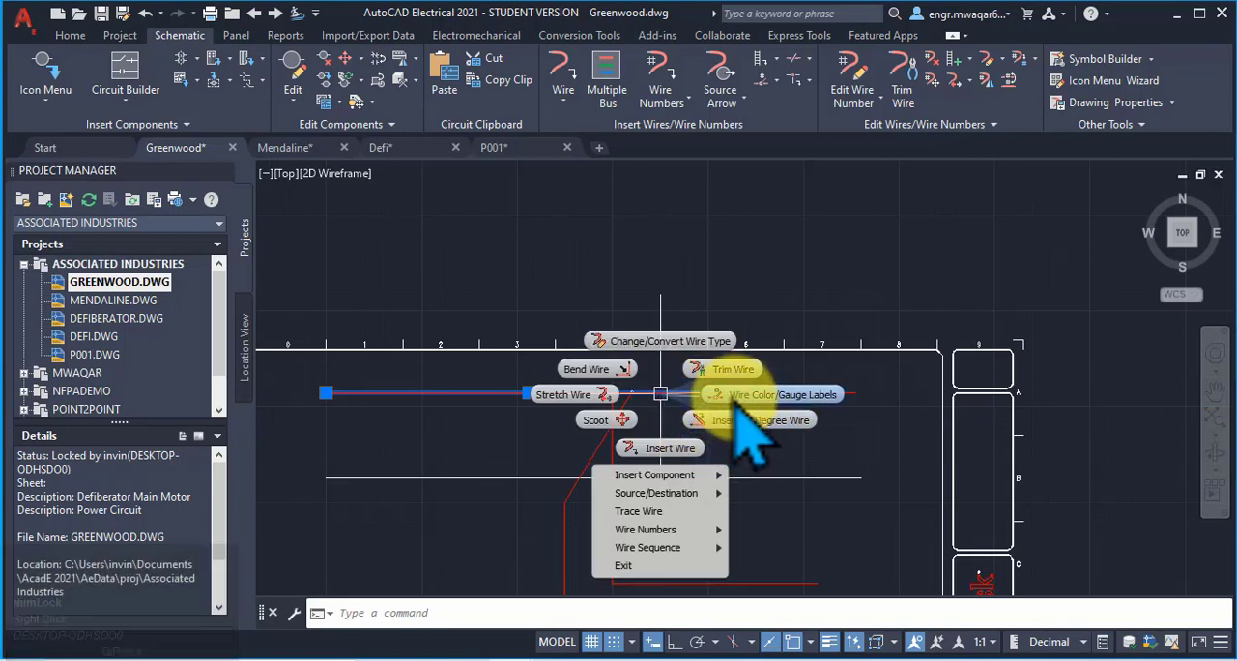
{"action": "mouse_move", "coordinate": [657, 493]}
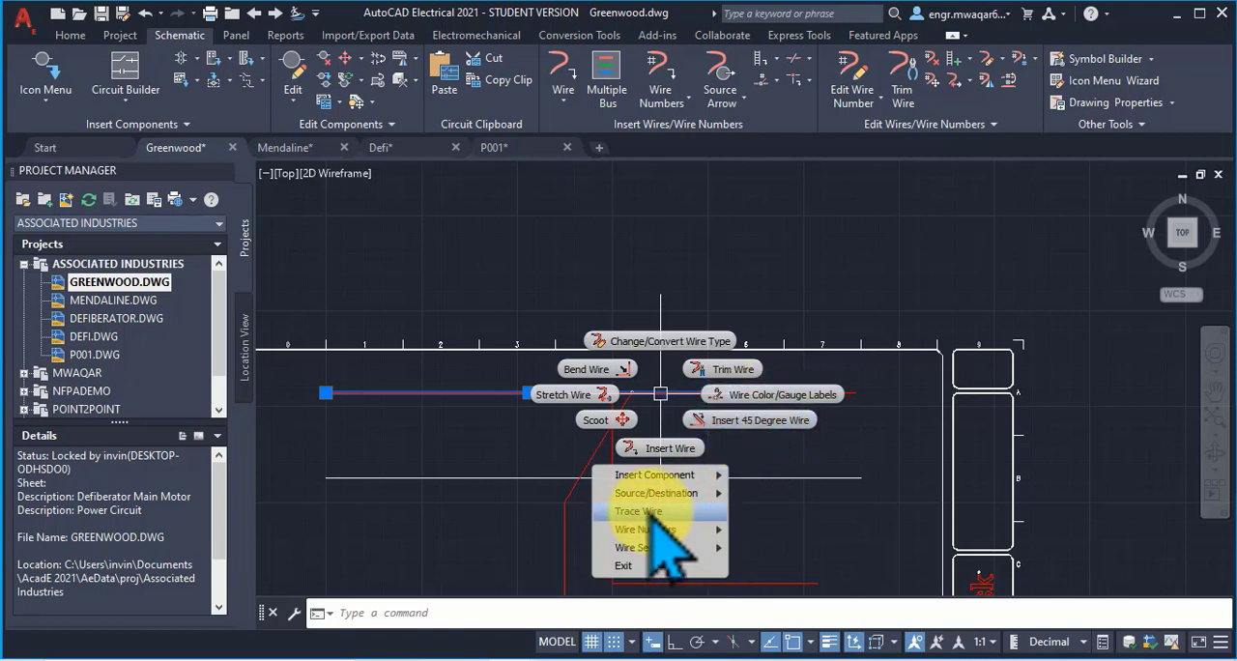
{"action": "mouse_move", "coordinate": [645, 529]}
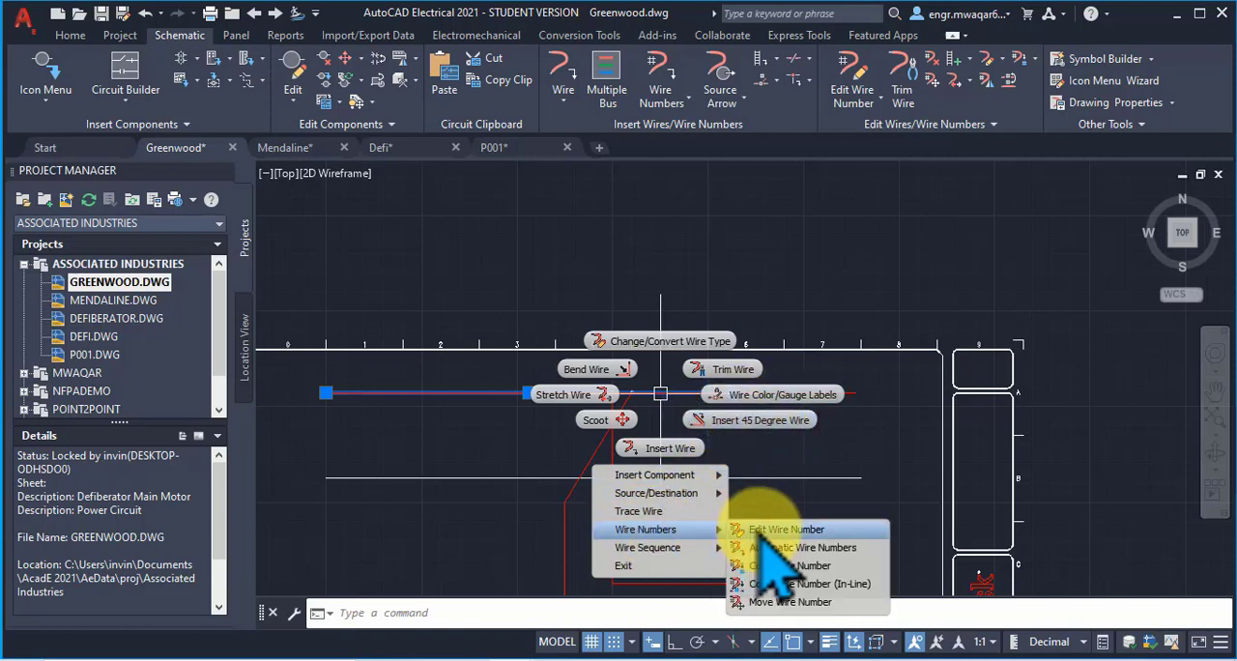
{"action": "mouse_move", "coordinate": [789, 603]}
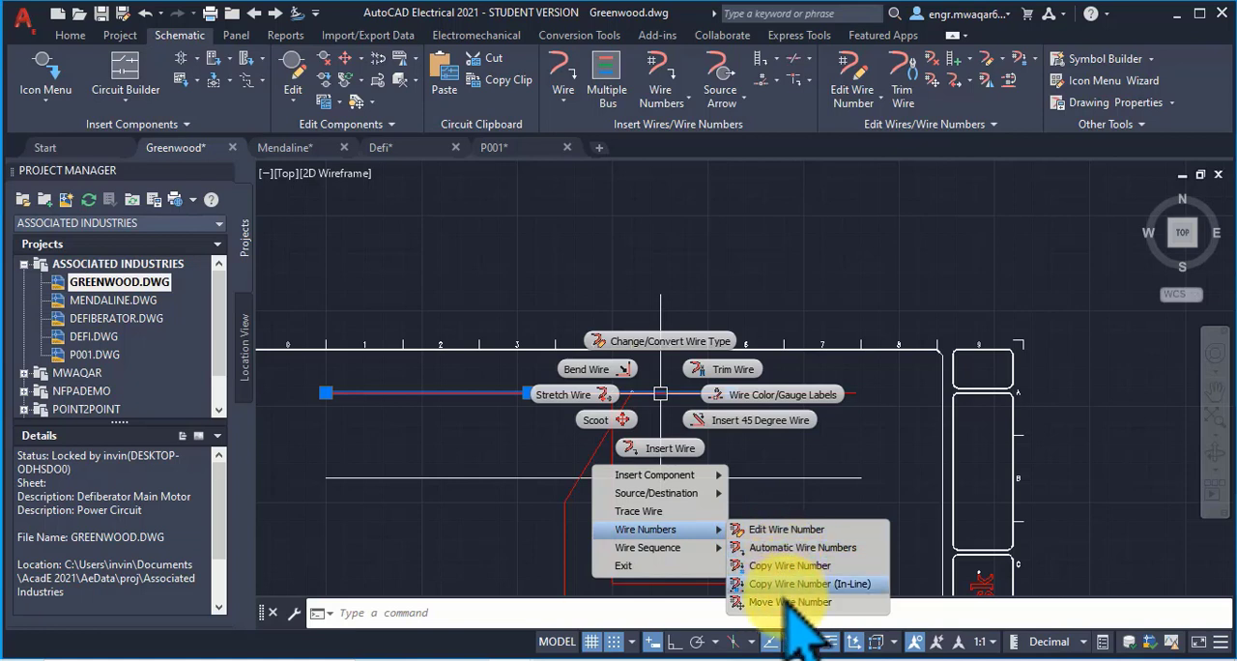
{"action": "mouse_move", "coordinate": [647, 547]}
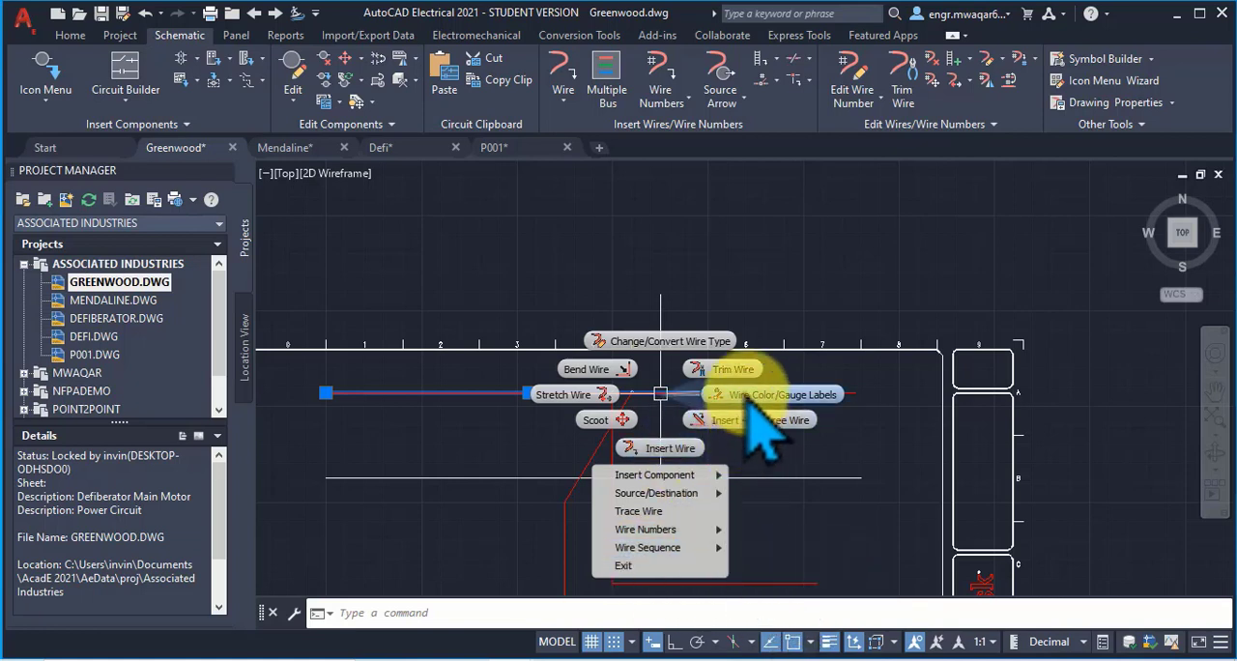
Step: Review the Wire Color/Gauge Labels setup: text size 5.5, Closed Filled arrows, accepted
{"action": "left_click", "coordinate": [780, 394]}
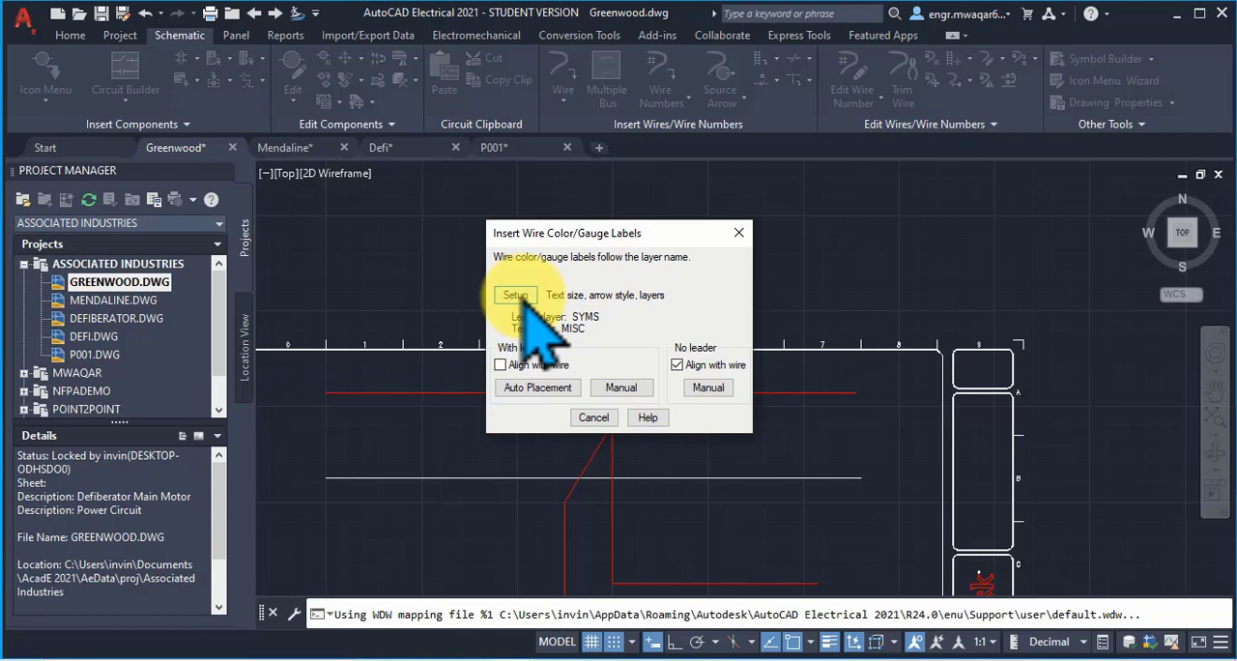
{"action": "left_click", "coordinate": [514, 294]}
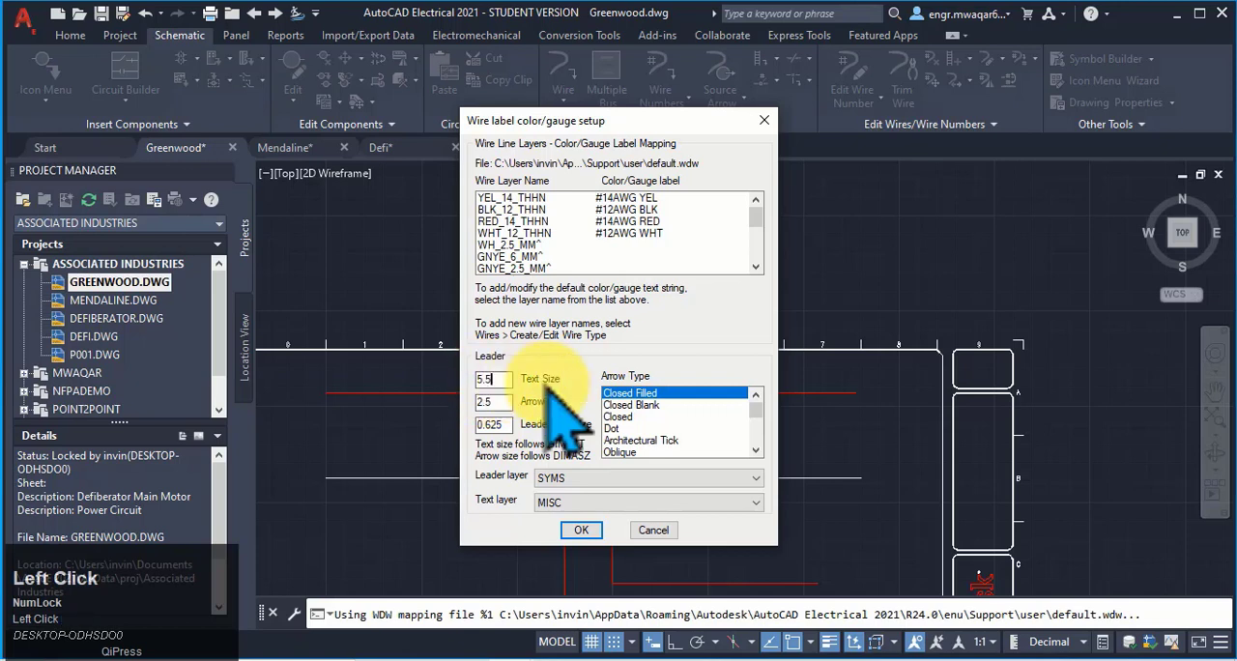
{"action": "triple_click", "coordinate": [491, 401]}
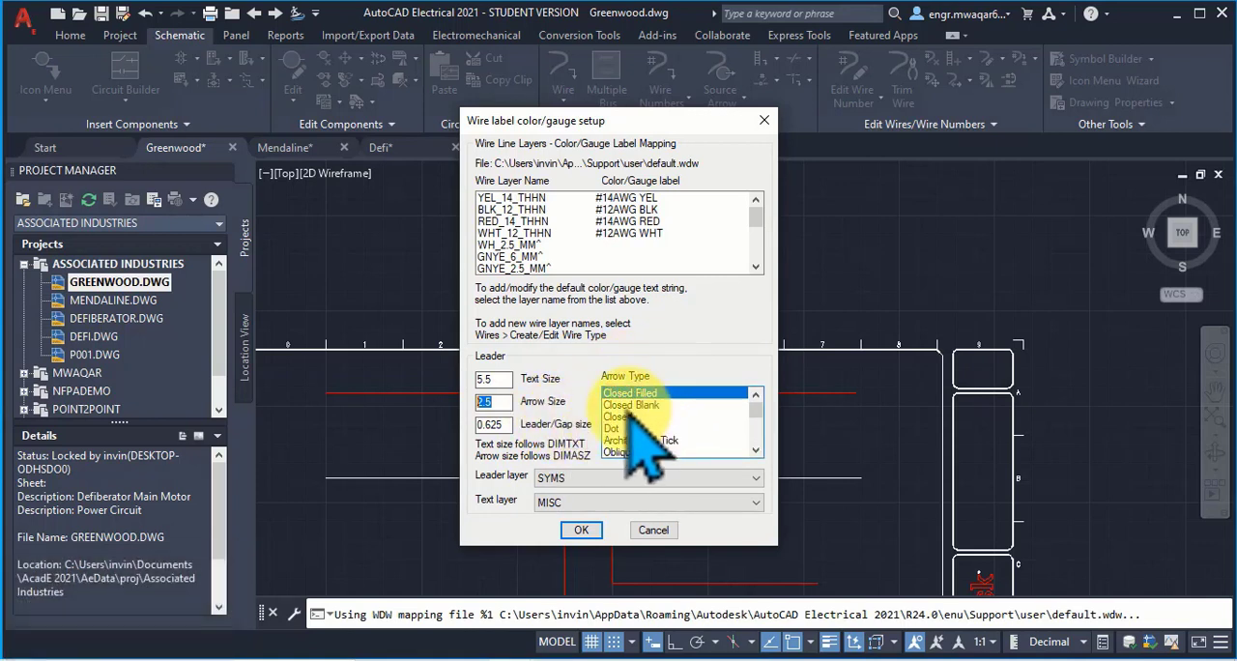
{"action": "left_click", "coordinate": [630, 392]}
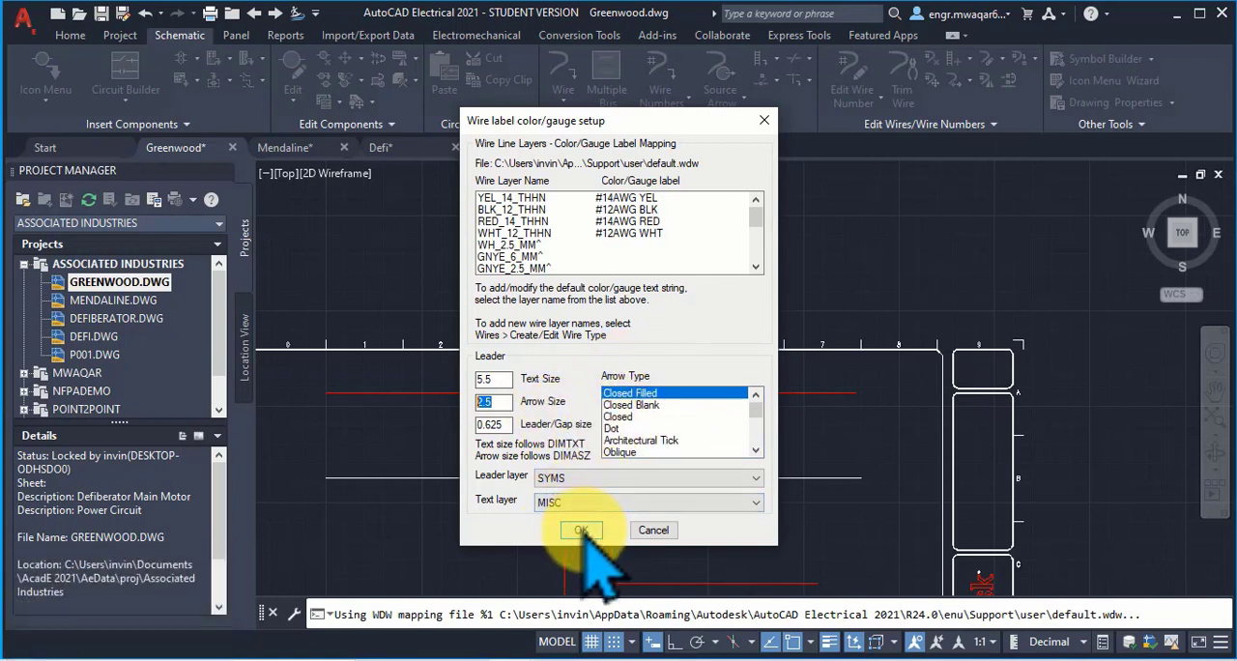
{"action": "left_click", "coordinate": [582, 529]}
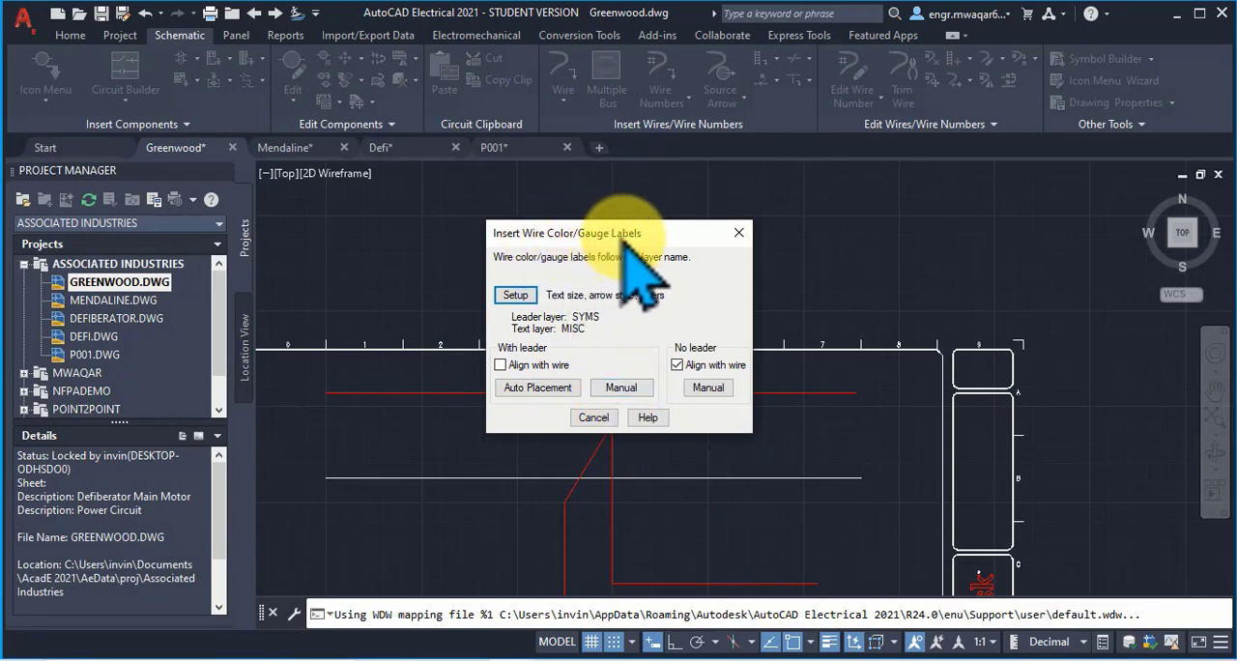
{"action": "mouse_move", "coordinate": [537, 386]}
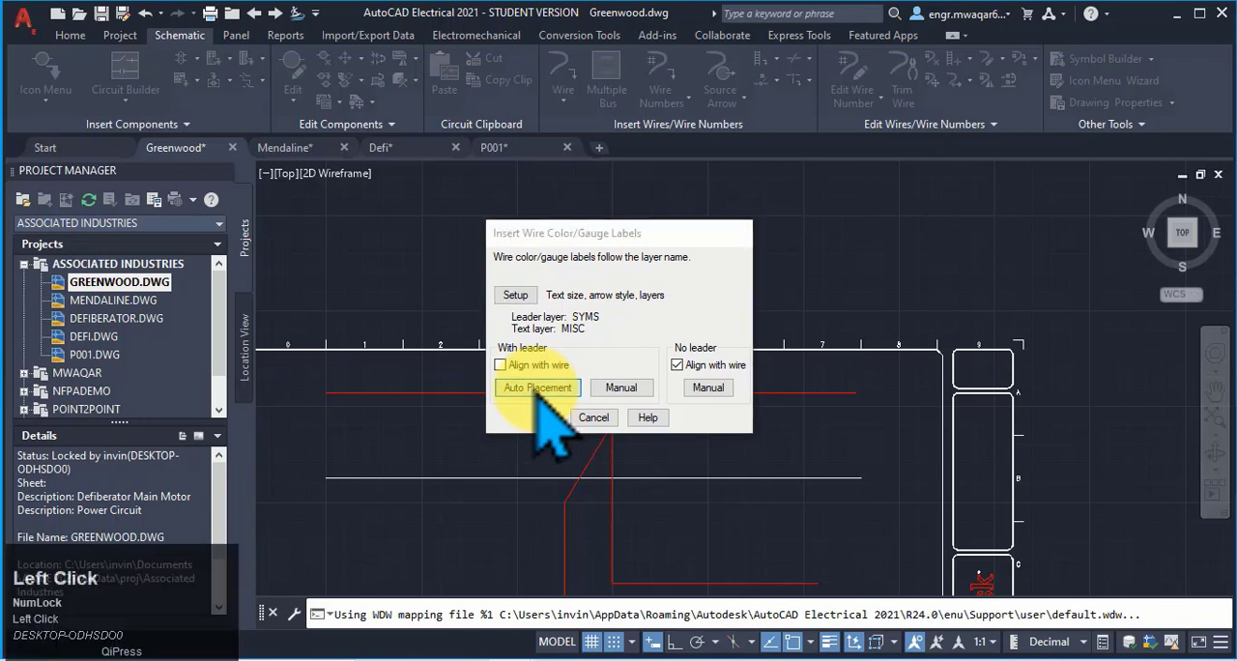
Step: Auto-place a WIRES color/gauge label with a leader on the wire
{"action": "left_click", "coordinate": [538, 387]}
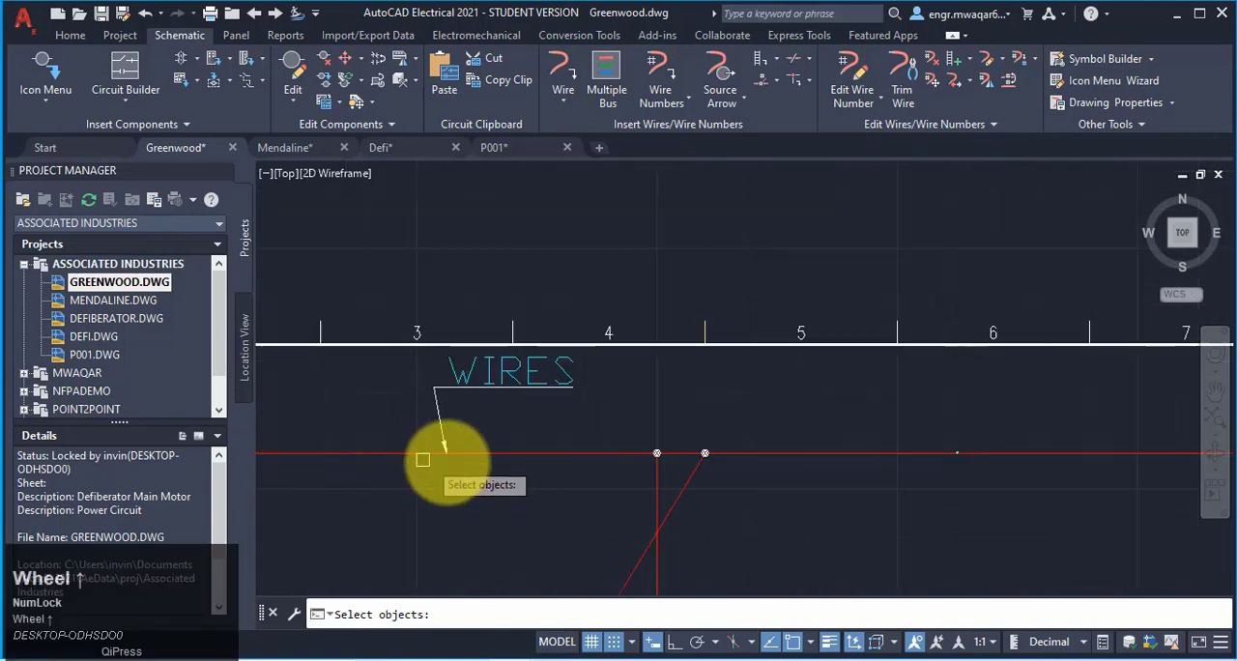
{"action": "mouse_move", "coordinate": [507, 387]}
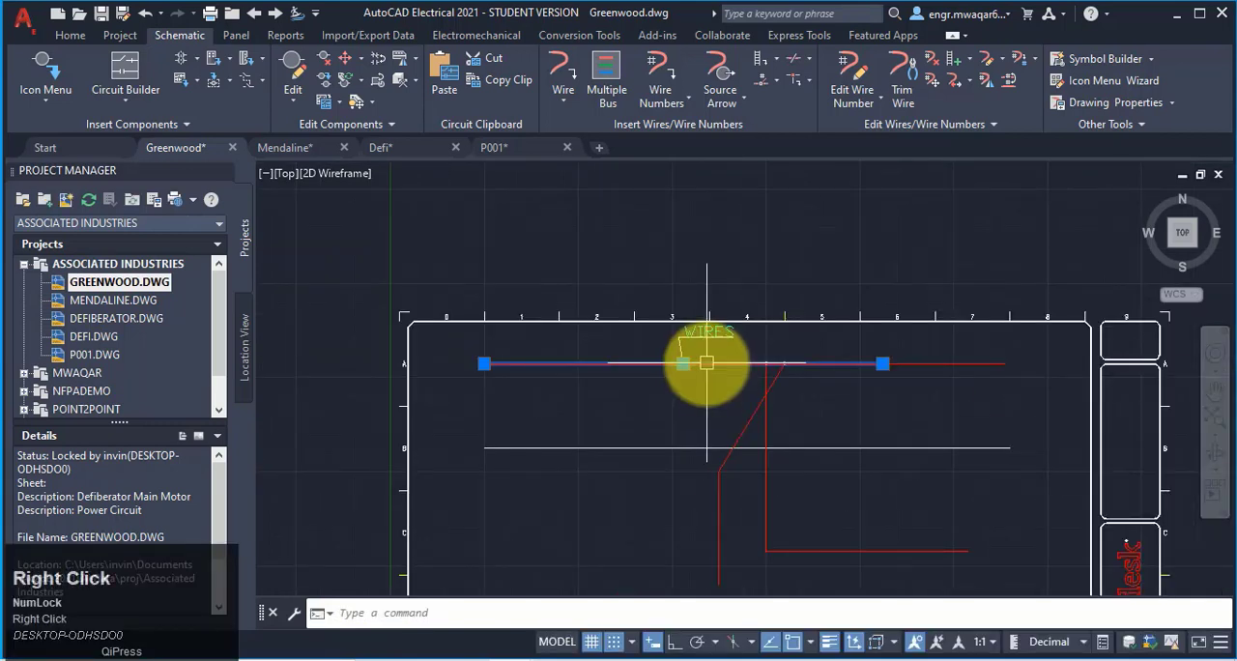
Step: Begin a manual leader color/gauge label with its start point on the top wire
{"action": "right_click", "coordinate": [705, 363]}
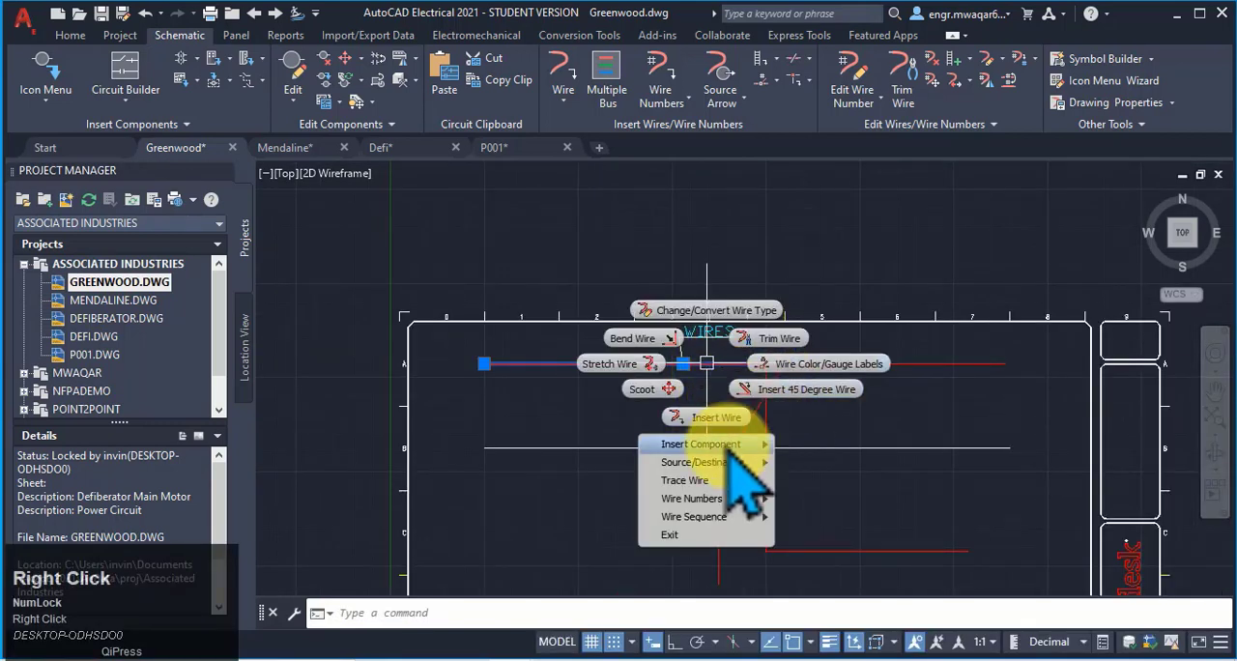
{"action": "left_click", "coordinate": [827, 363]}
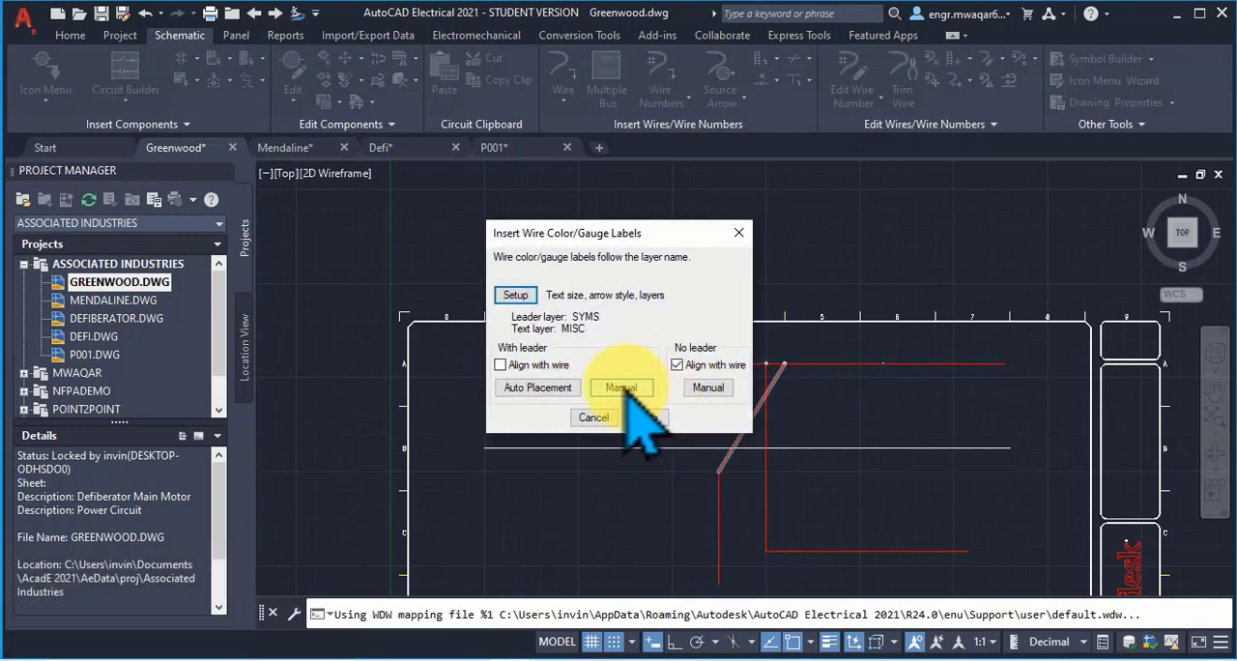
{"action": "left_click", "coordinate": [620, 386]}
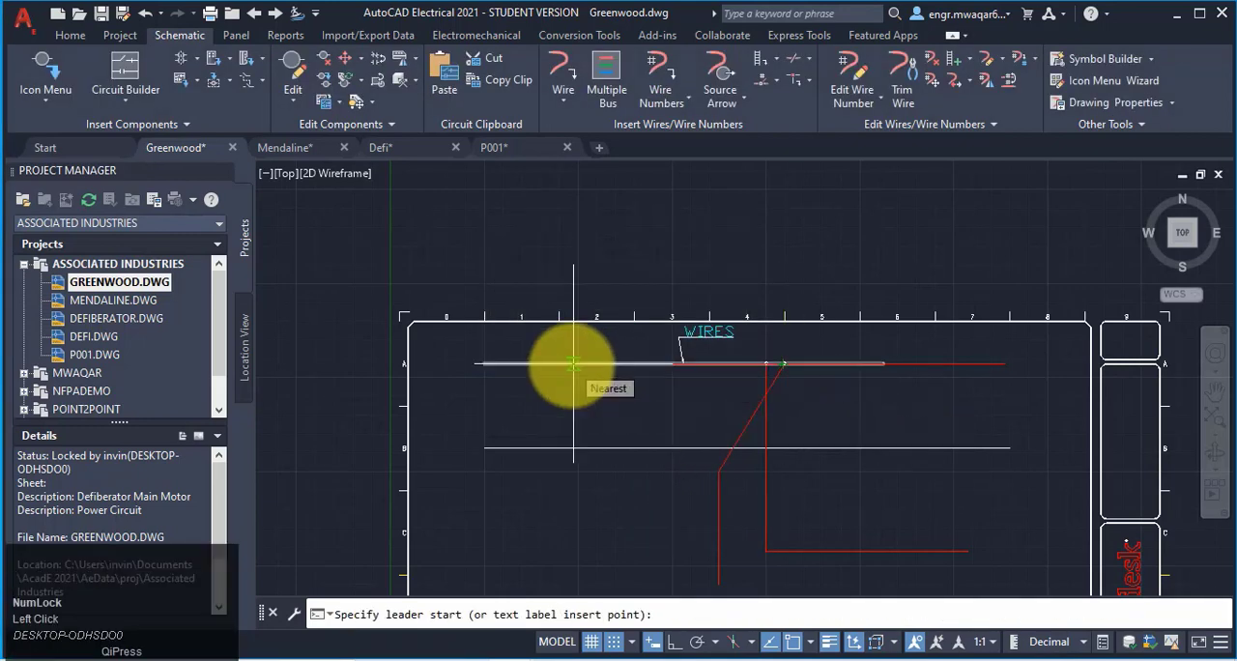
{"action": "left_click", "coordinate": [572, 363]}
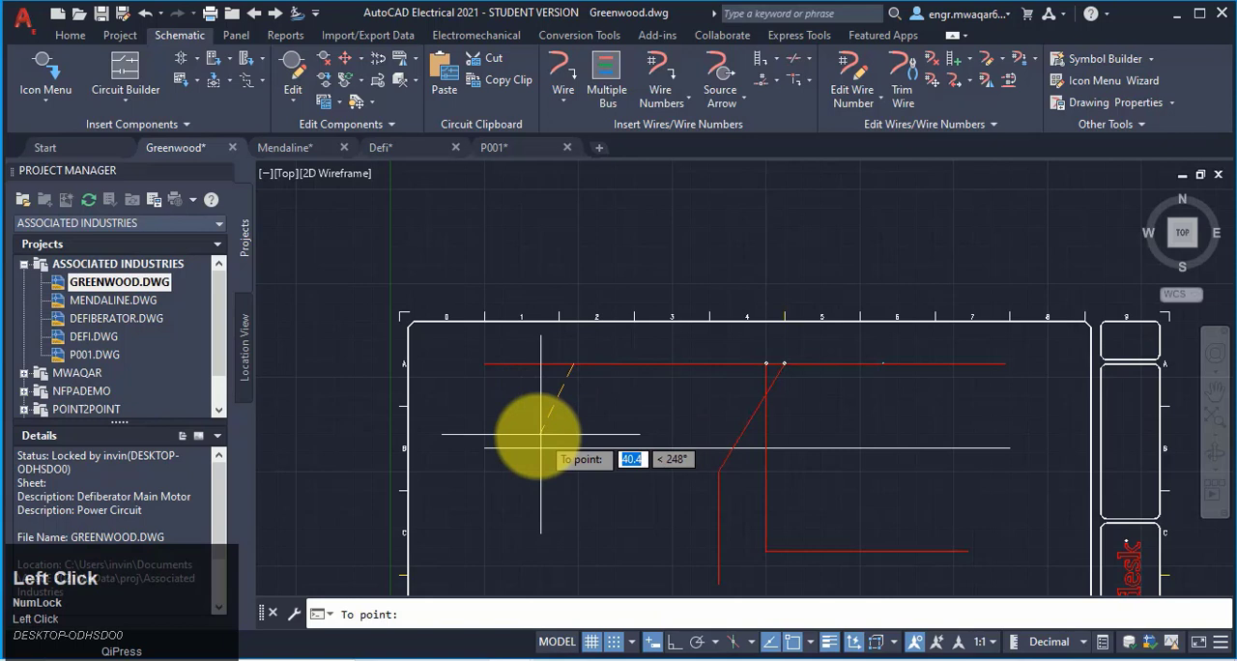